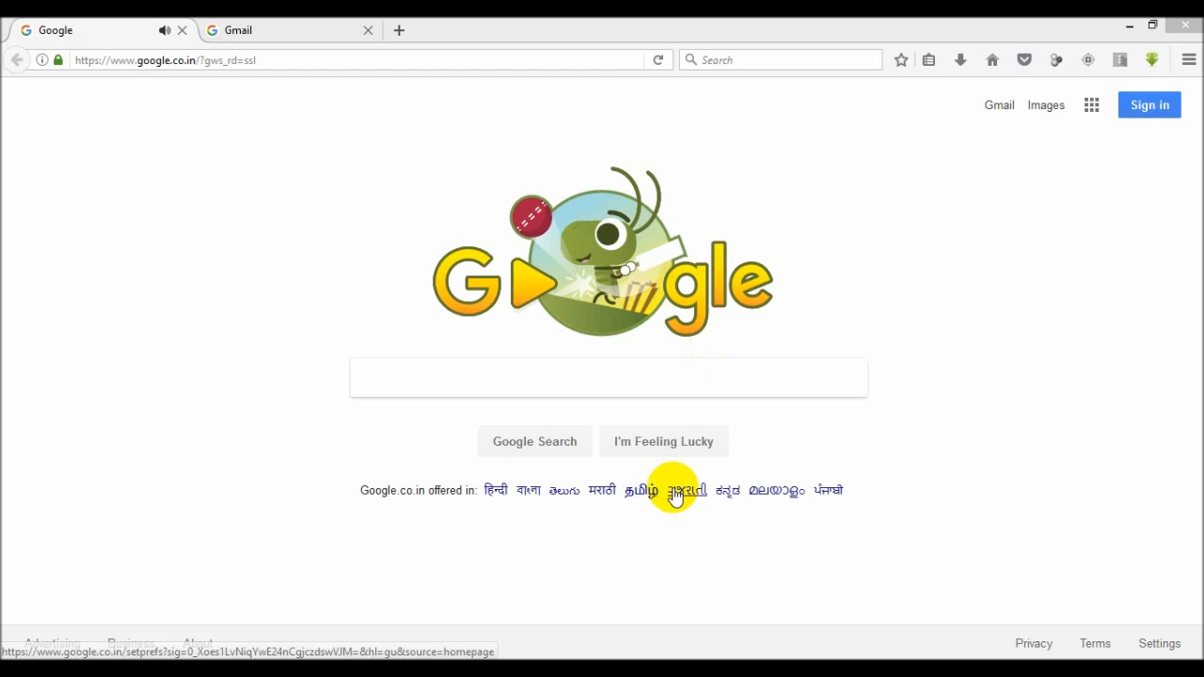
{"action": "mouse_move", "coordinate": [867, 518]}
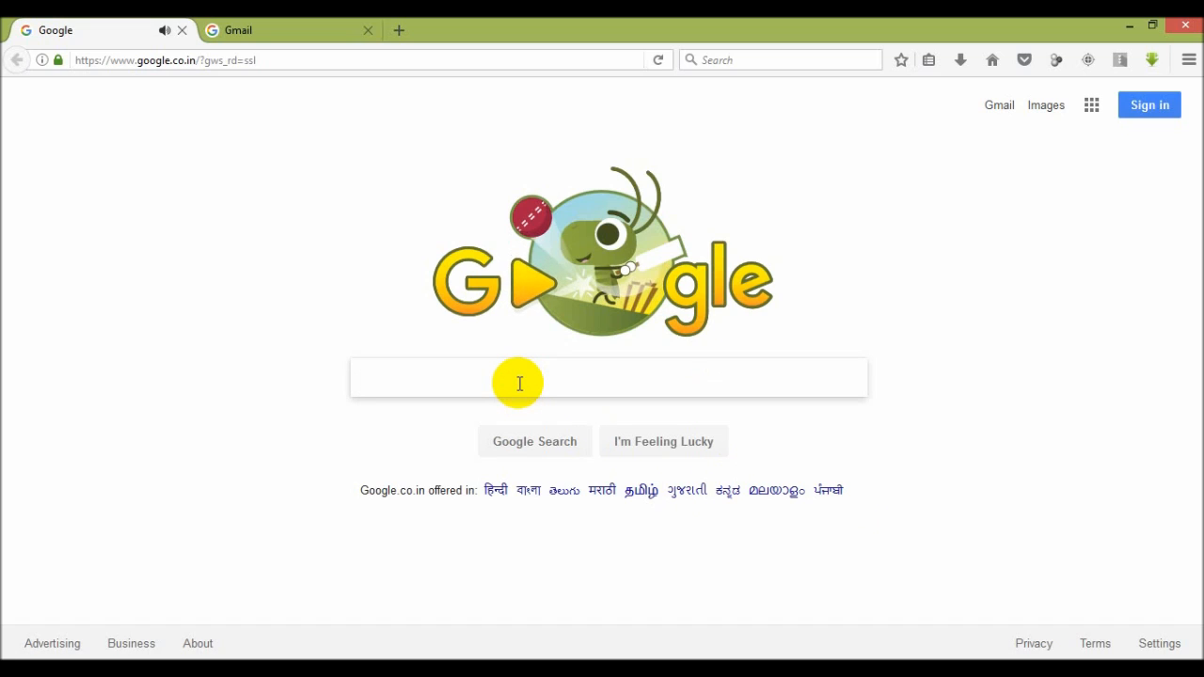
Step: Search Google for 'autocad student version'
{"action": "type", "text": "au"}
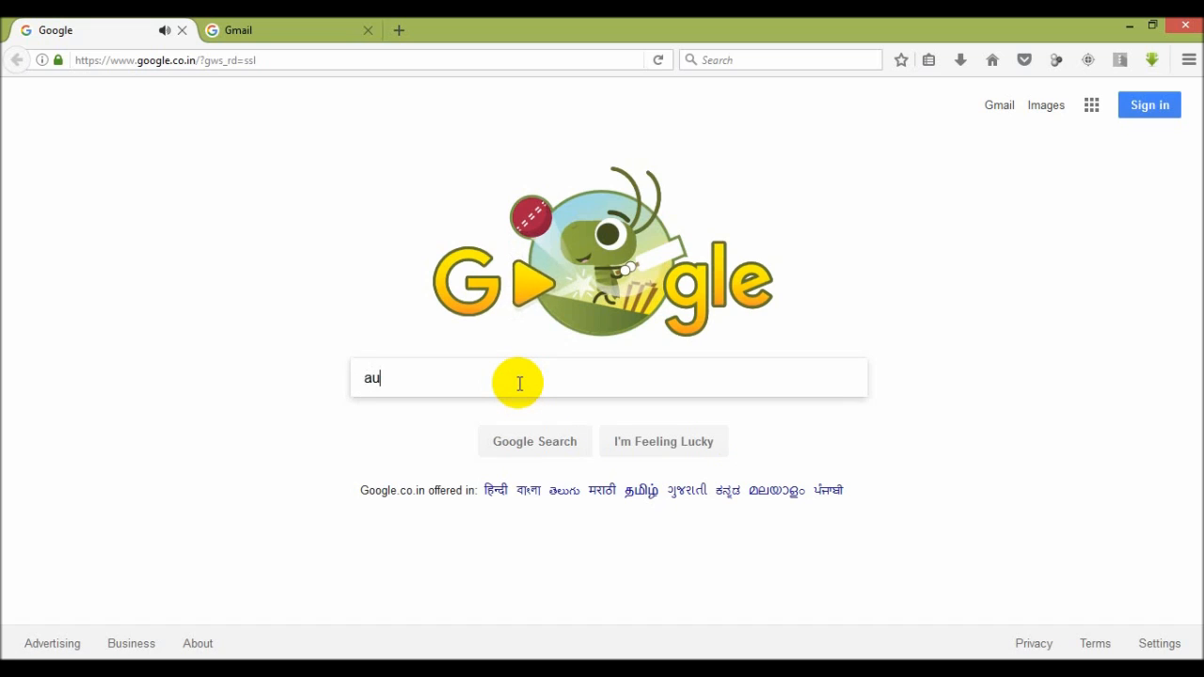
{"action": "type", "text": "o"}
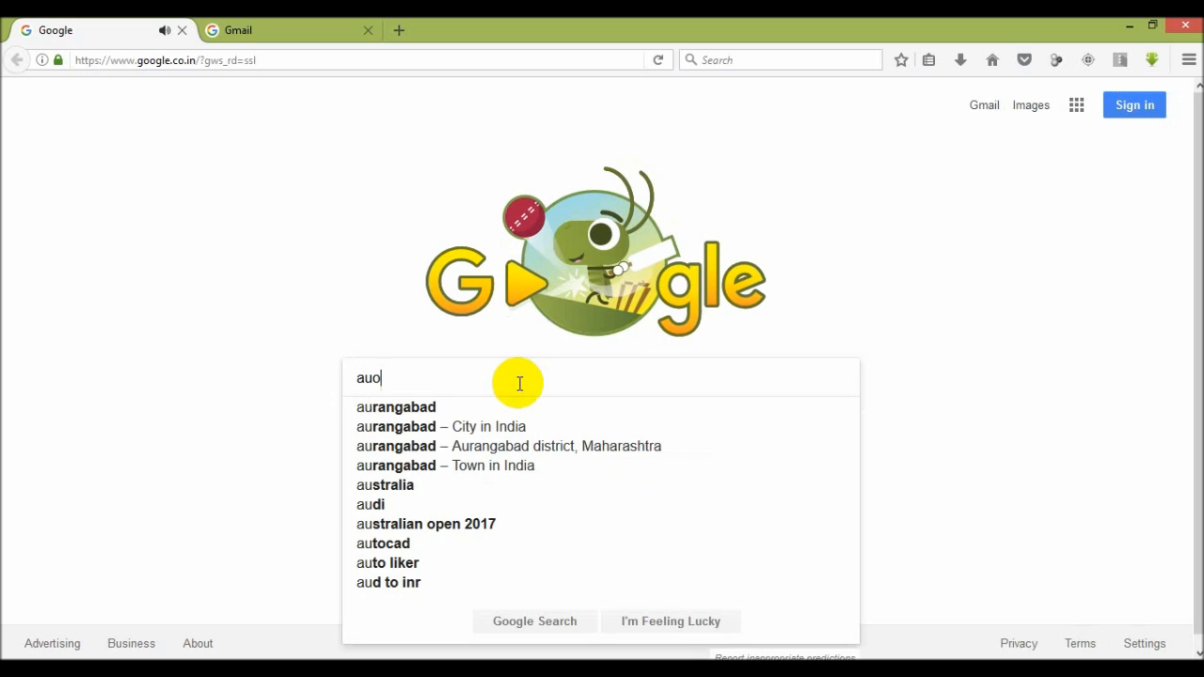
{"action": "type", "text": "t"}
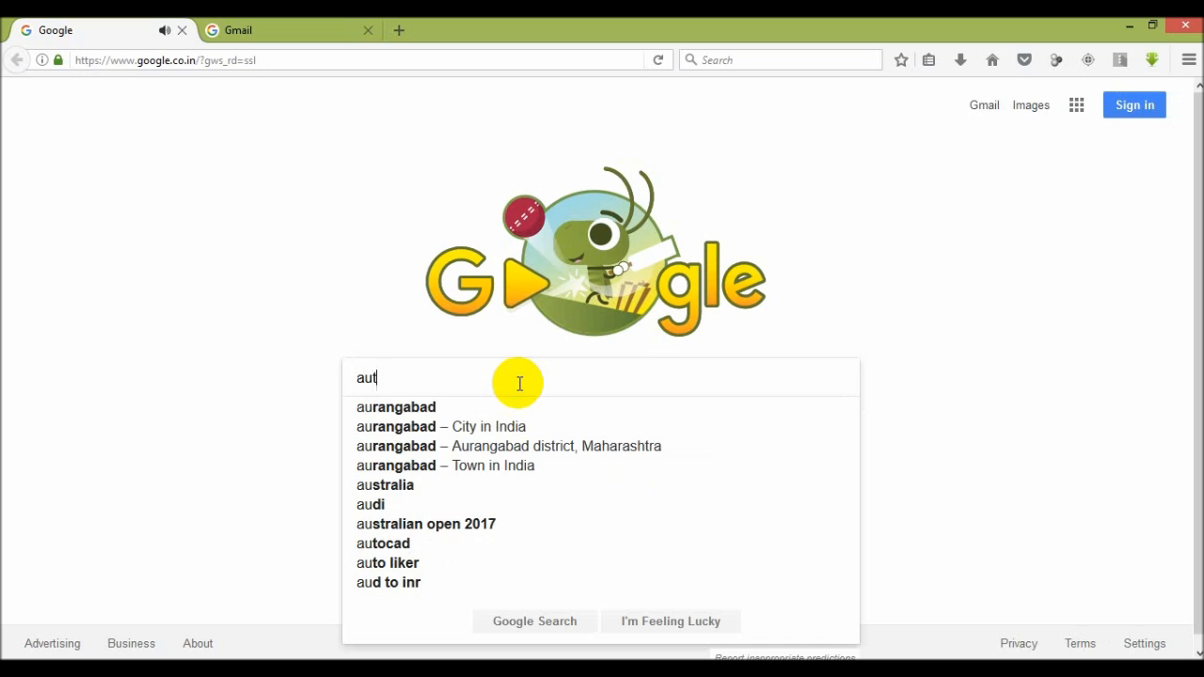
{"action": "type", "text": "ocad"}
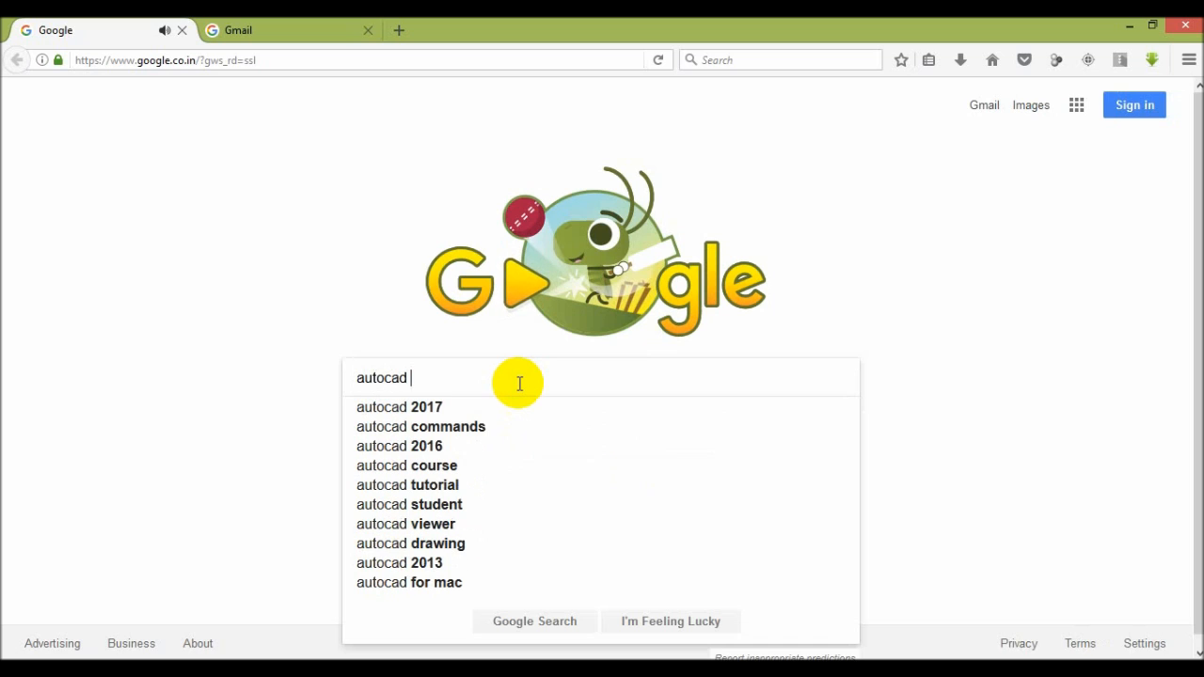
{"action": "type", "text": "student"}
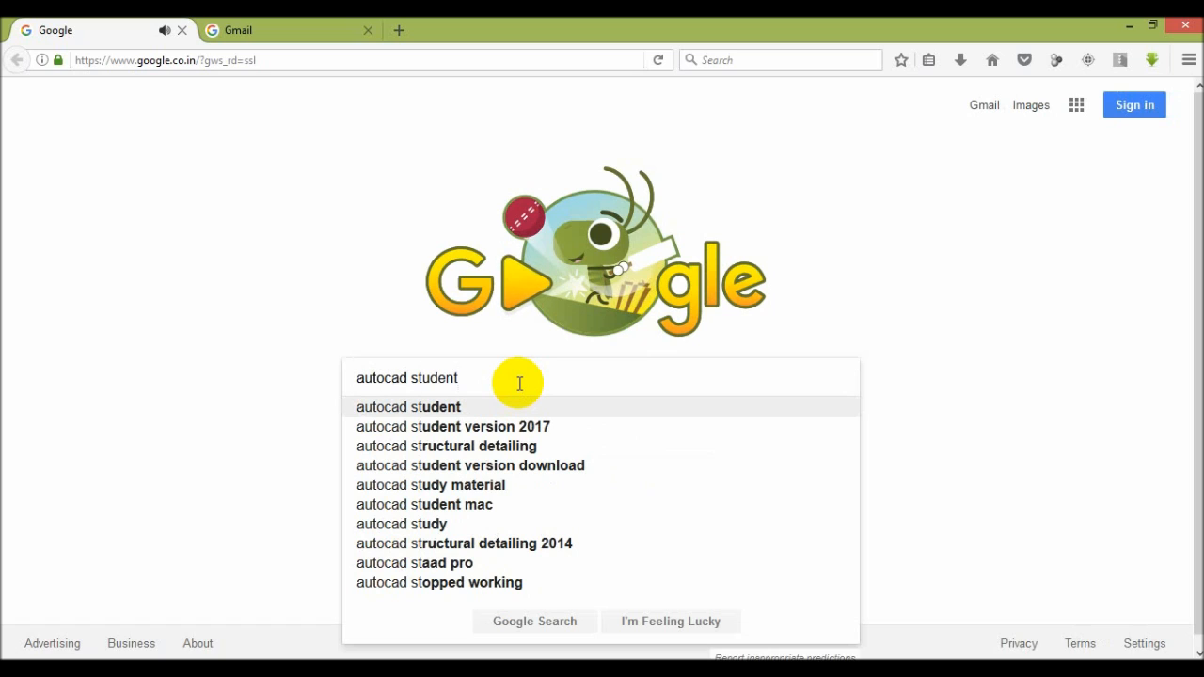
{"action": "type", "text": "version"}
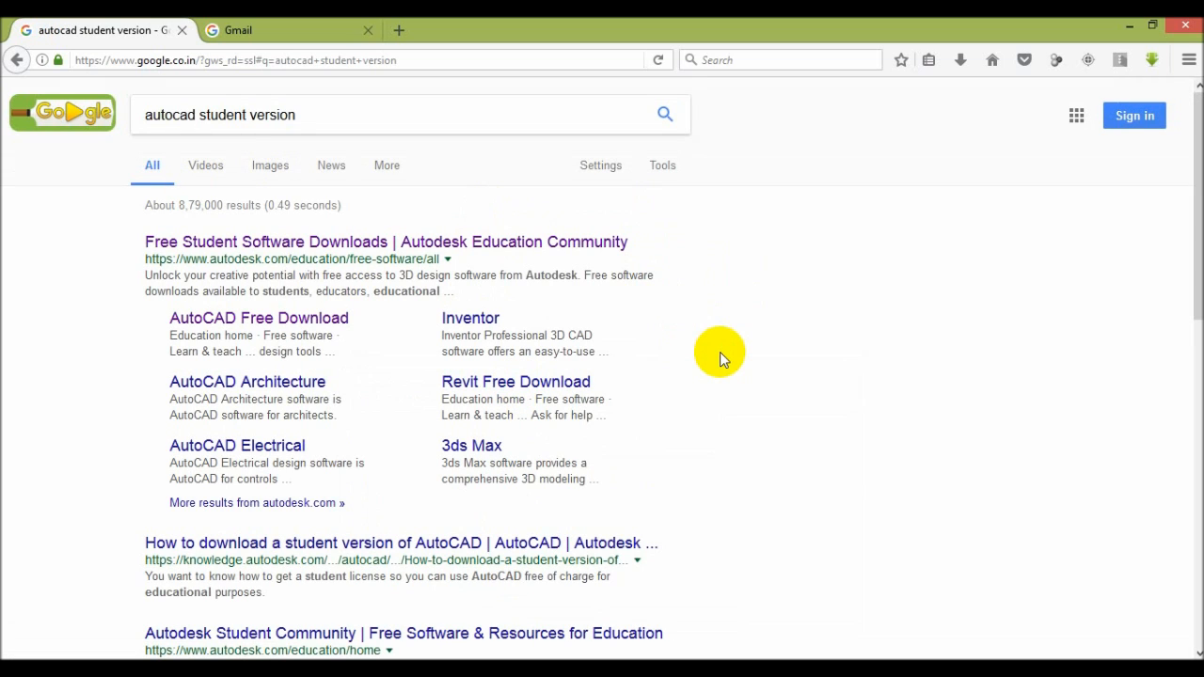
{"action": "mouse_move", "coordinate": [108, 249]}
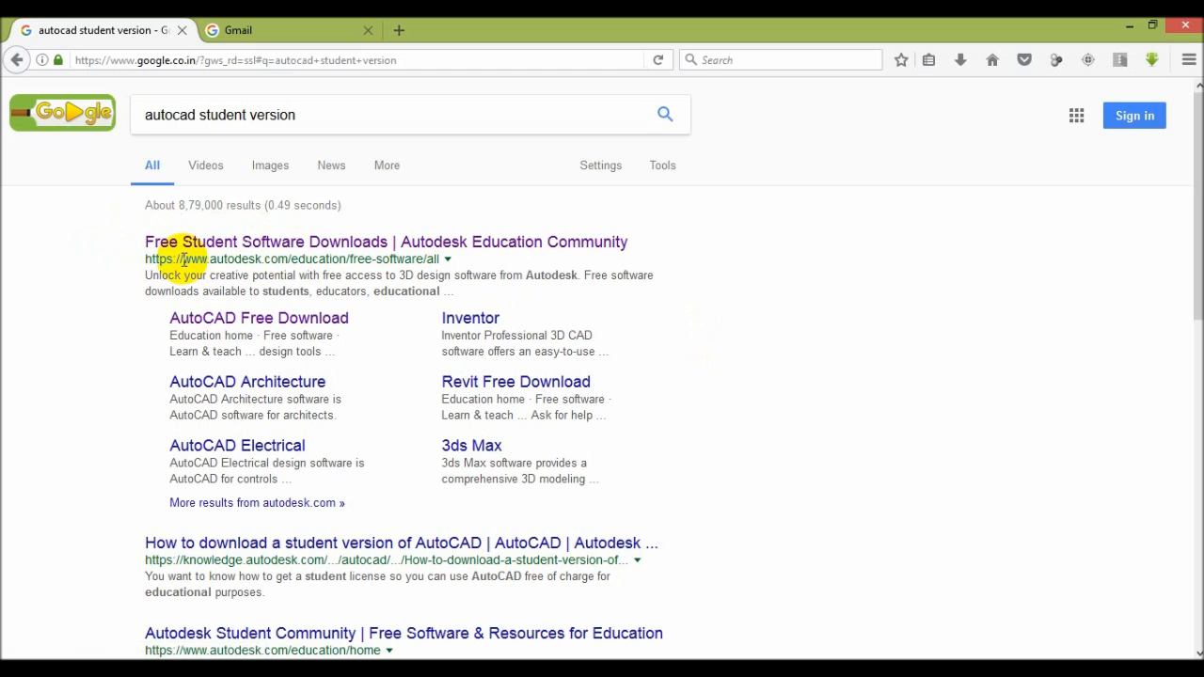
{"action": "mouse_move", "coordinate": [339, 242]}
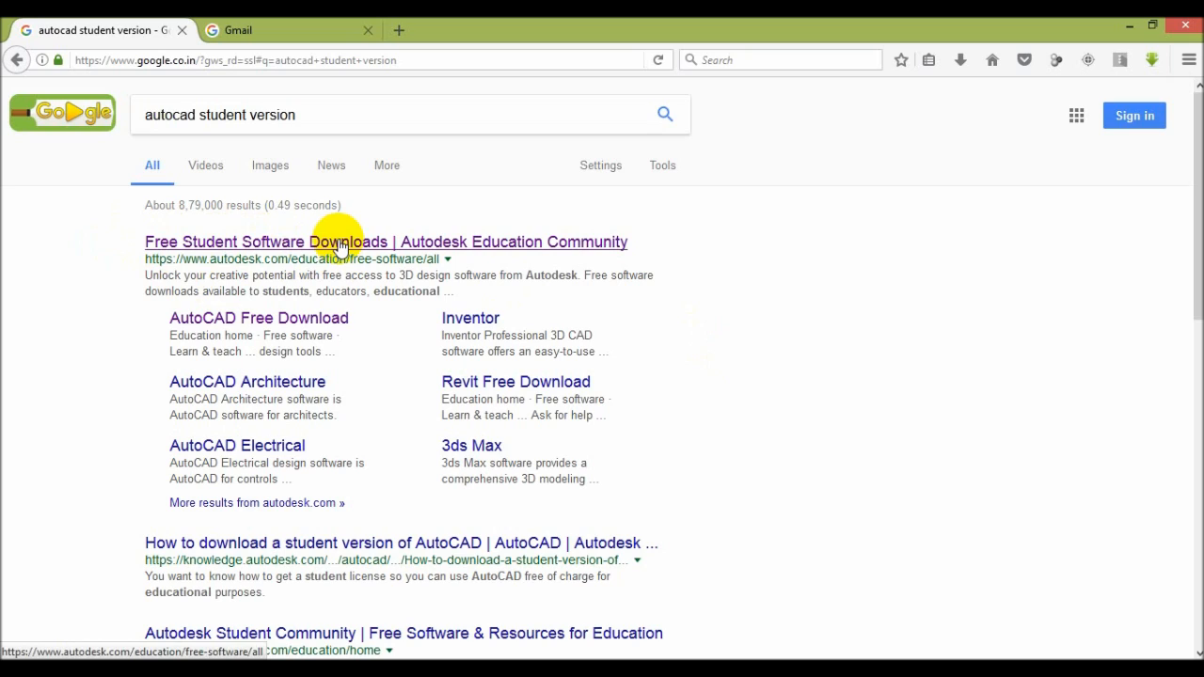
Step: Open the 'Free Student Software Downloads' result and scroll to the alphabetical product list
{"action": "left_click", "coordinate": [385, 242]}
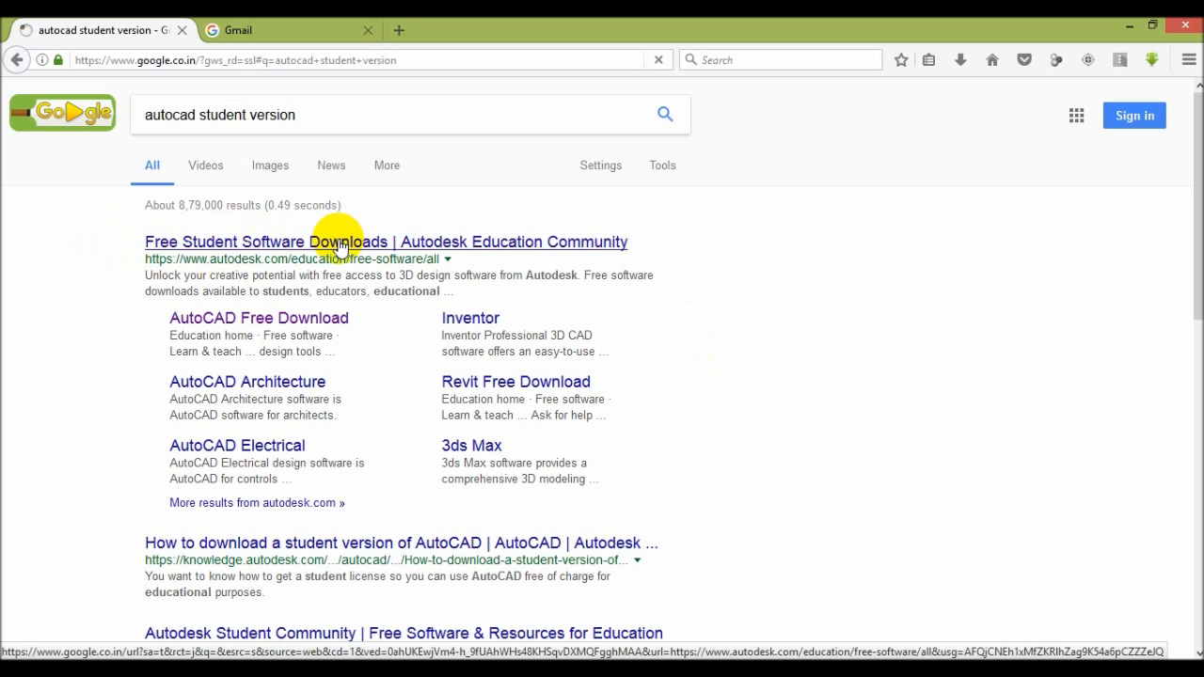
{"action": "left_click", "coordinate": [386, 242]}
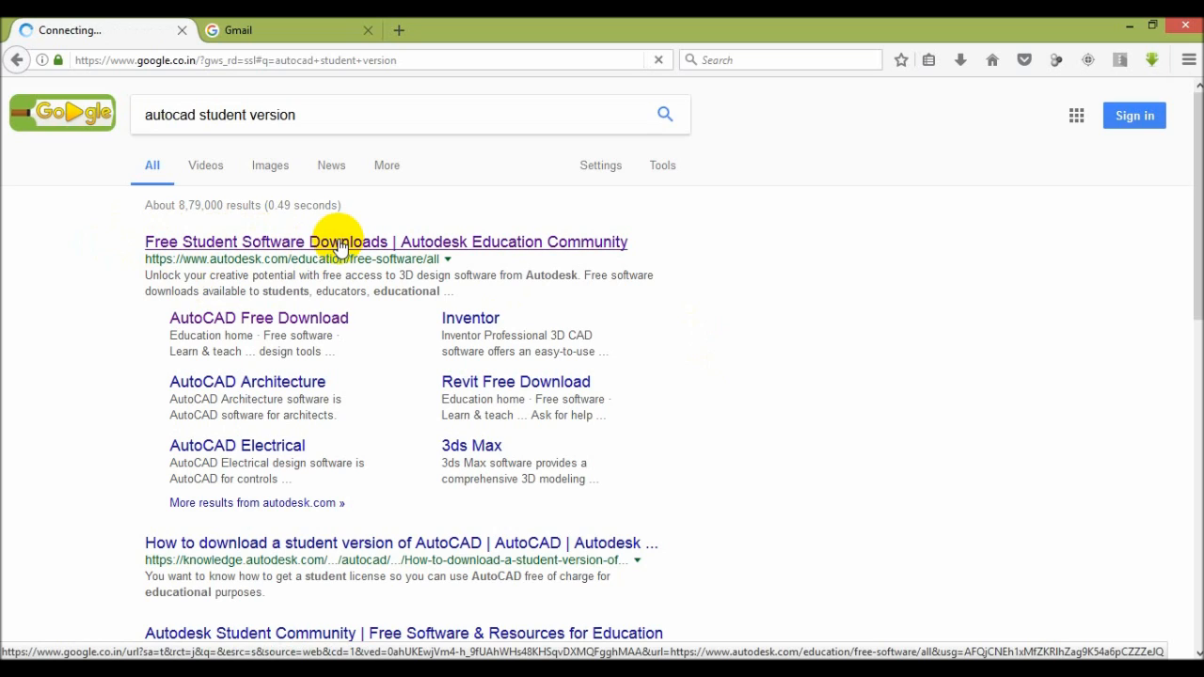
{"action": "left_click", "coordinate": [385, 242]}
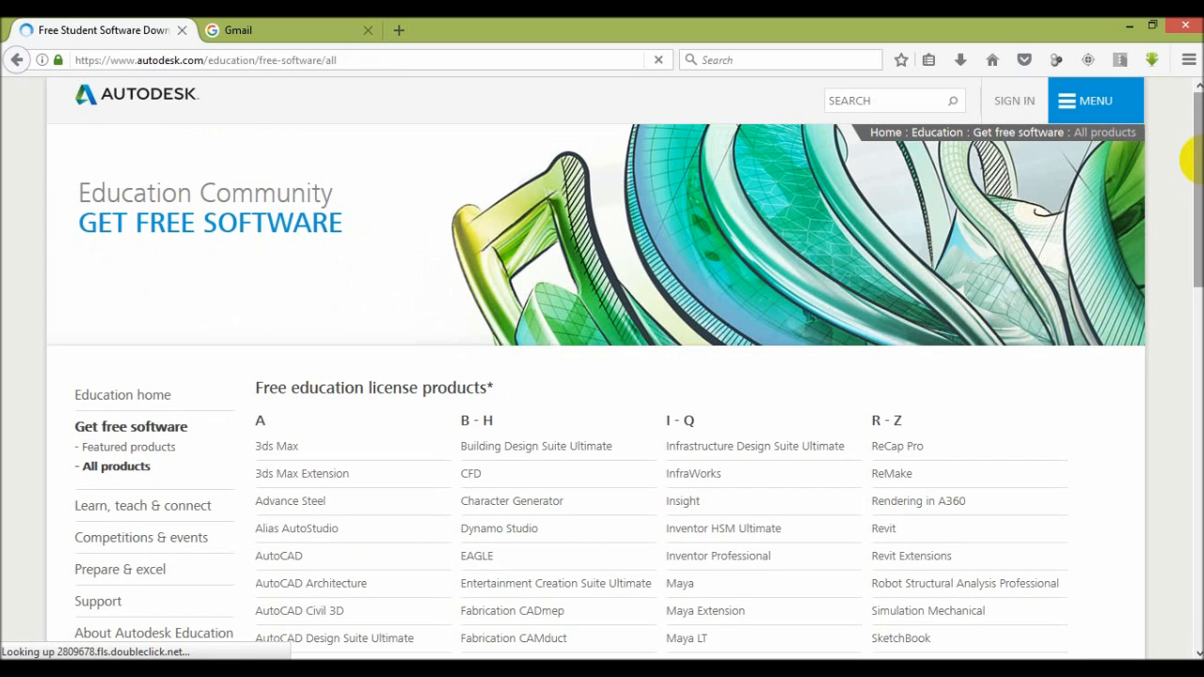
{"action": "scroll", "scroll_direction": "down", "scroll_amount": 3}
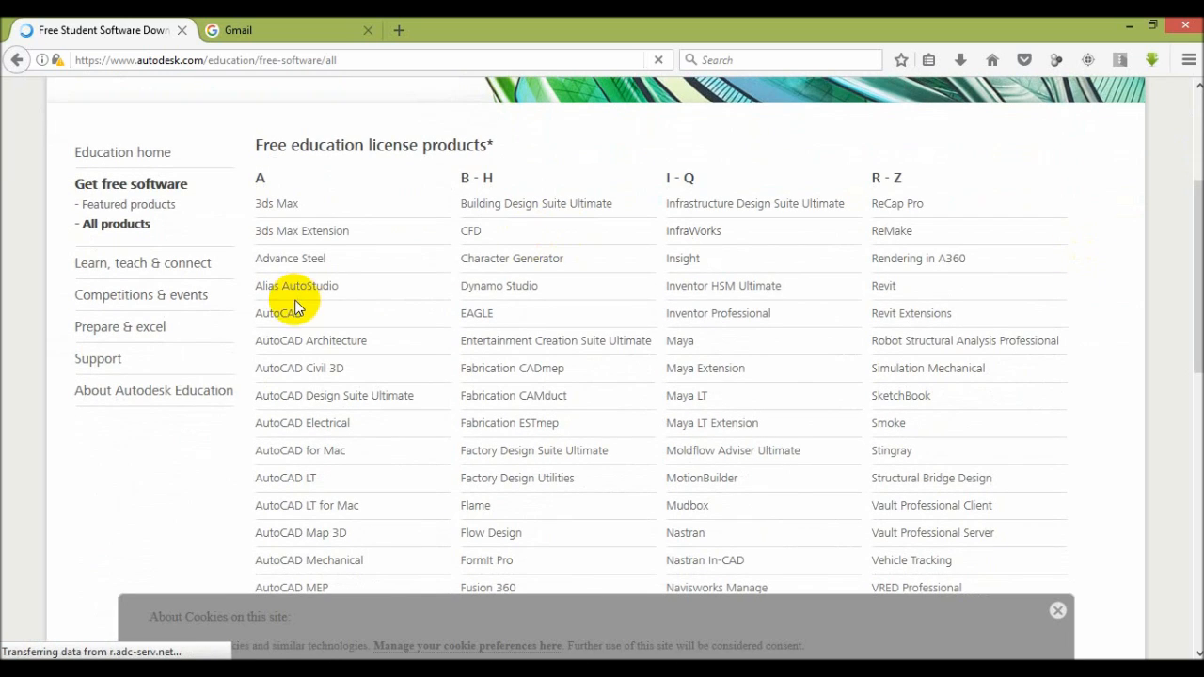
{"action": "mouse_move", "coordinate": [276, 312]}
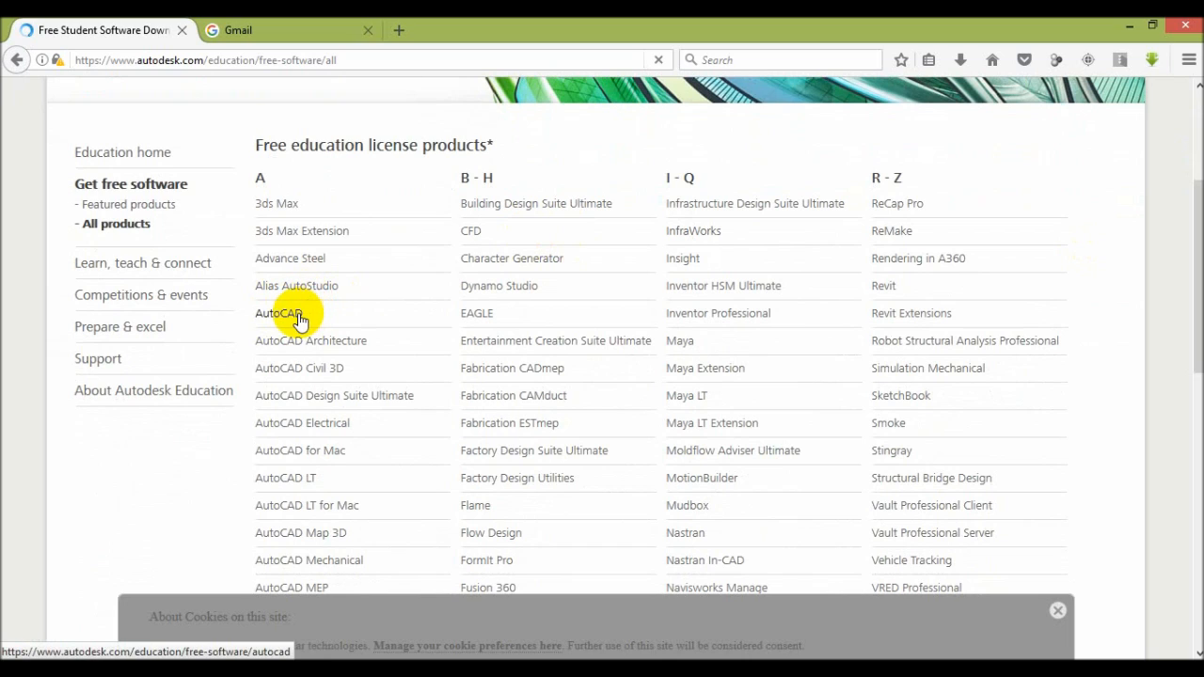
{"action": "mouse_move", "coordinate": [309, 293]}
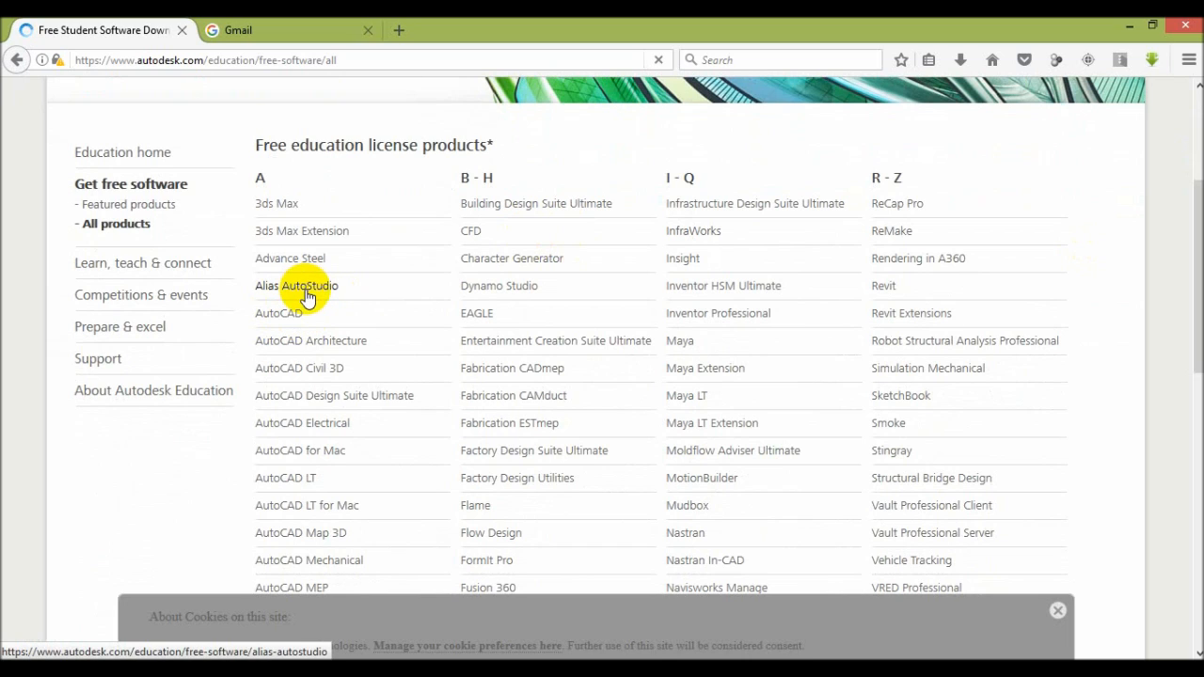
{"action": "mouse_move", "coordinate": [279, 313]}
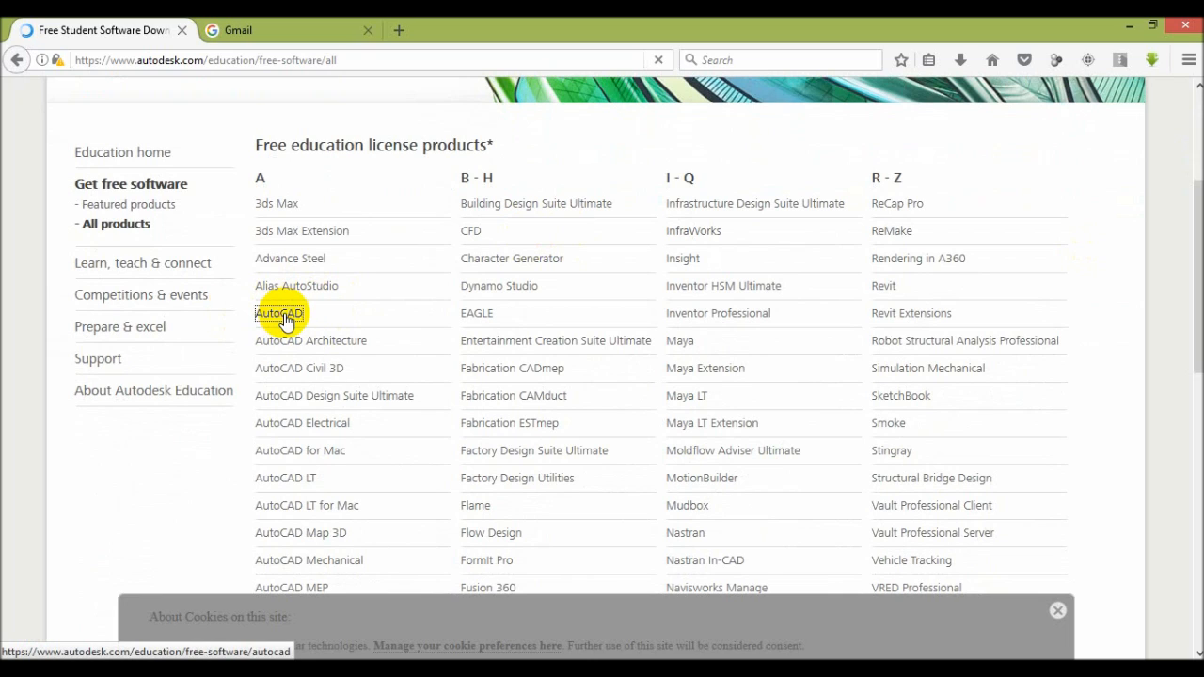
Step: Open the AutoCAD product page and scroll to the sign-in and version options
{"action": "left_click", "coordinate": [279, 314]}
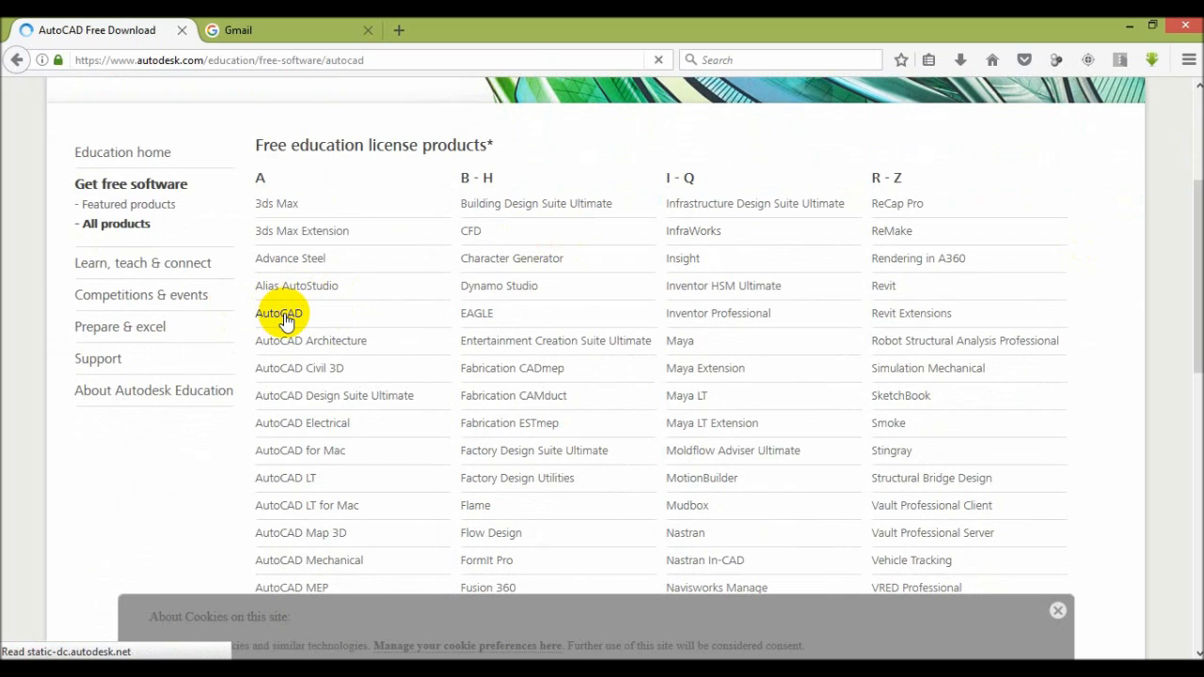
{"action": "left_click", "coordinate": [279, 313]}
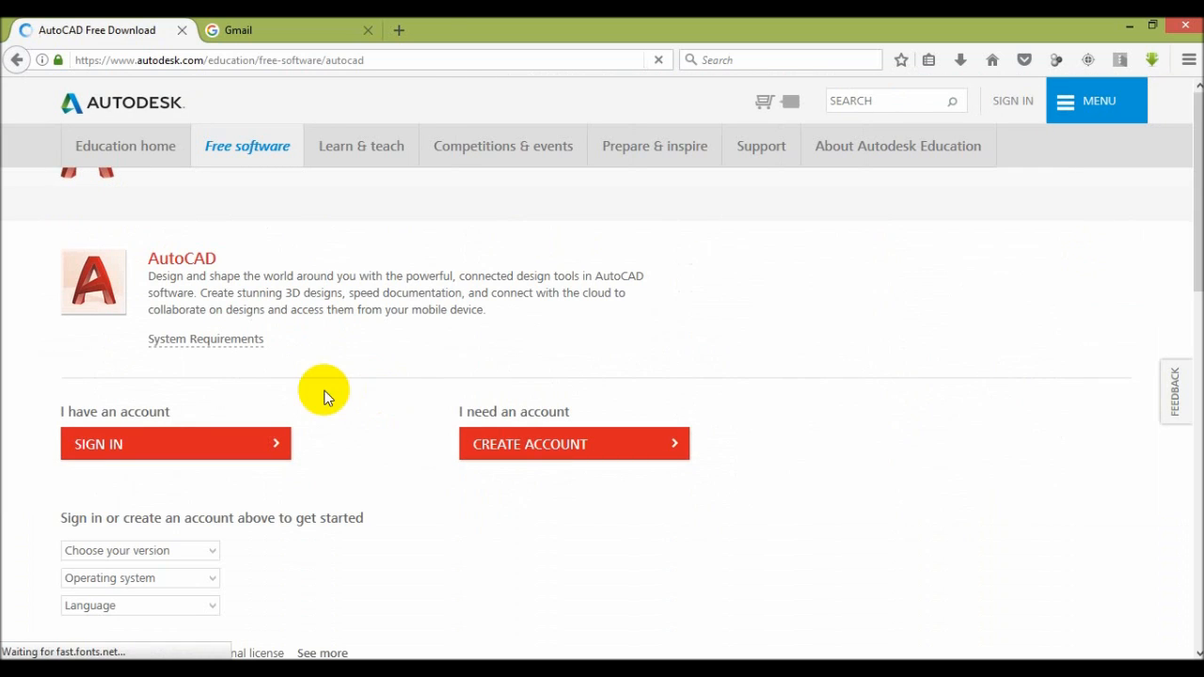
{"action": "mouse_move", "coordinate": [539, 395]}
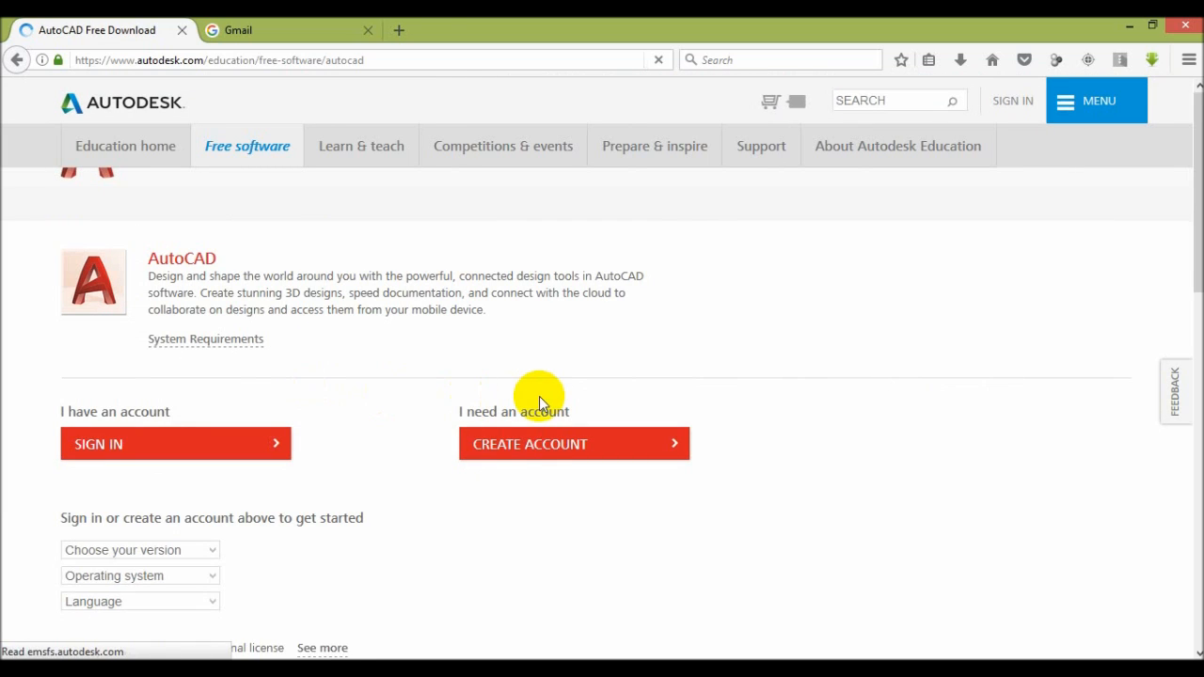
{"action": "scroll", "scroll_direction": "up", "scroll_amount": 3}
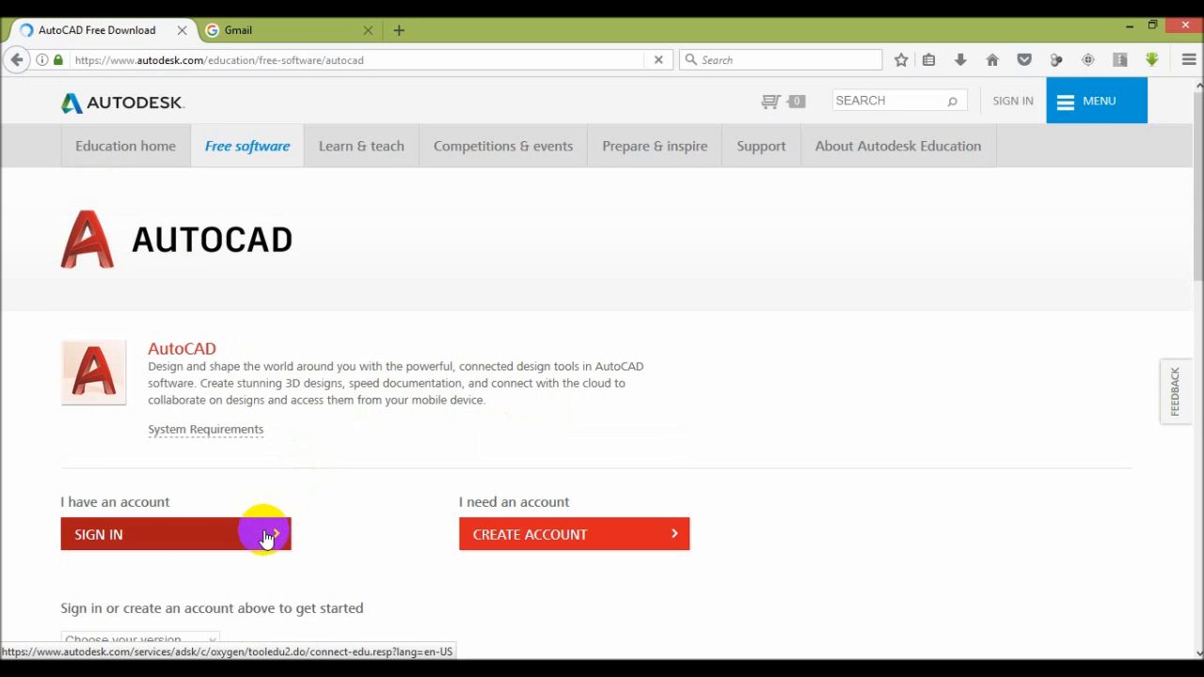
{"action": "mouse_move", "coordinate": [369, 484]}
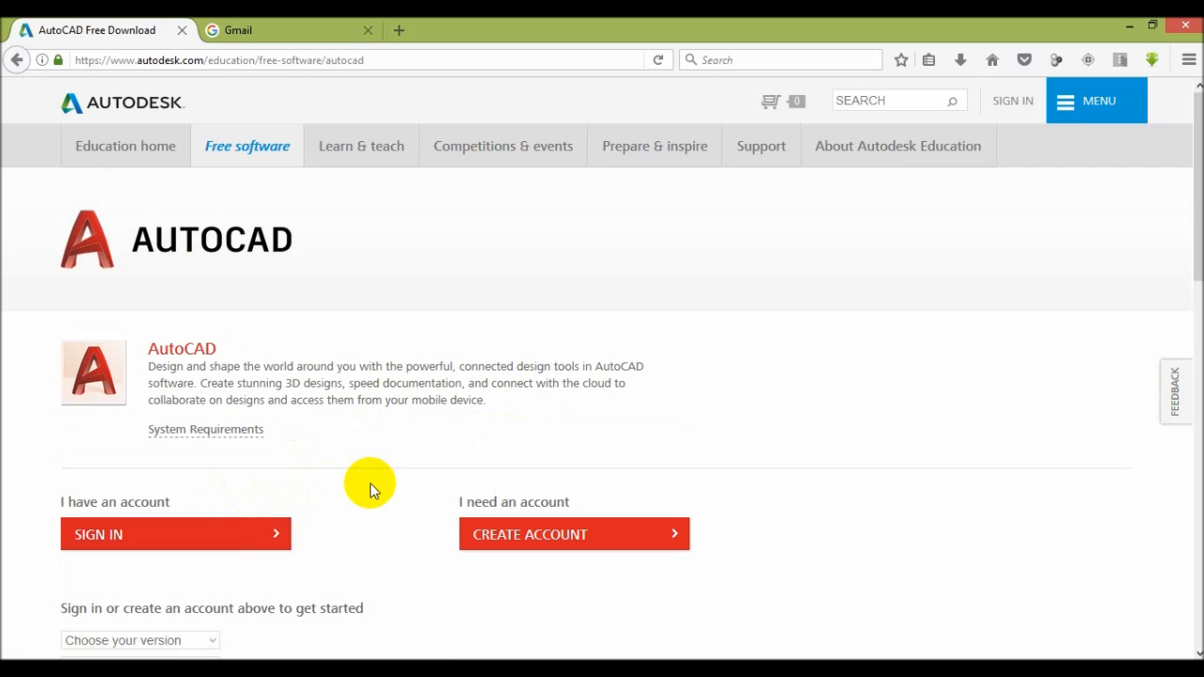
{"action": "mouse_move", "coordinate": [436, 554]}
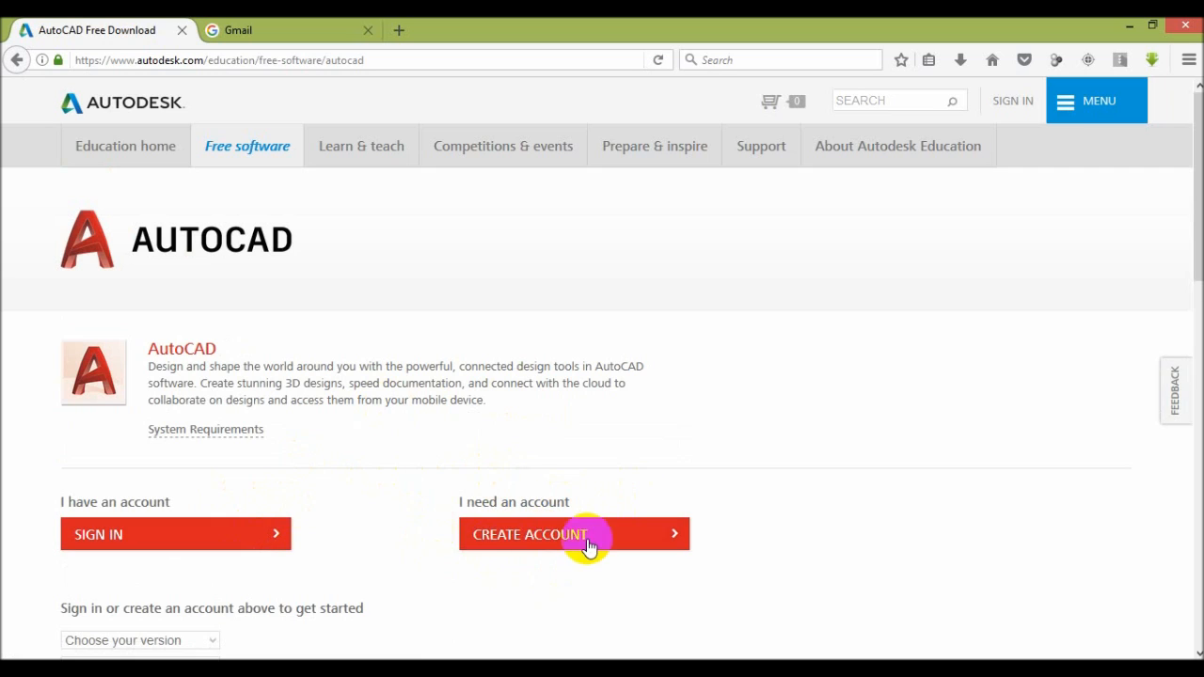
{"action": "mouse_move", "coordinate": [555, 559]}
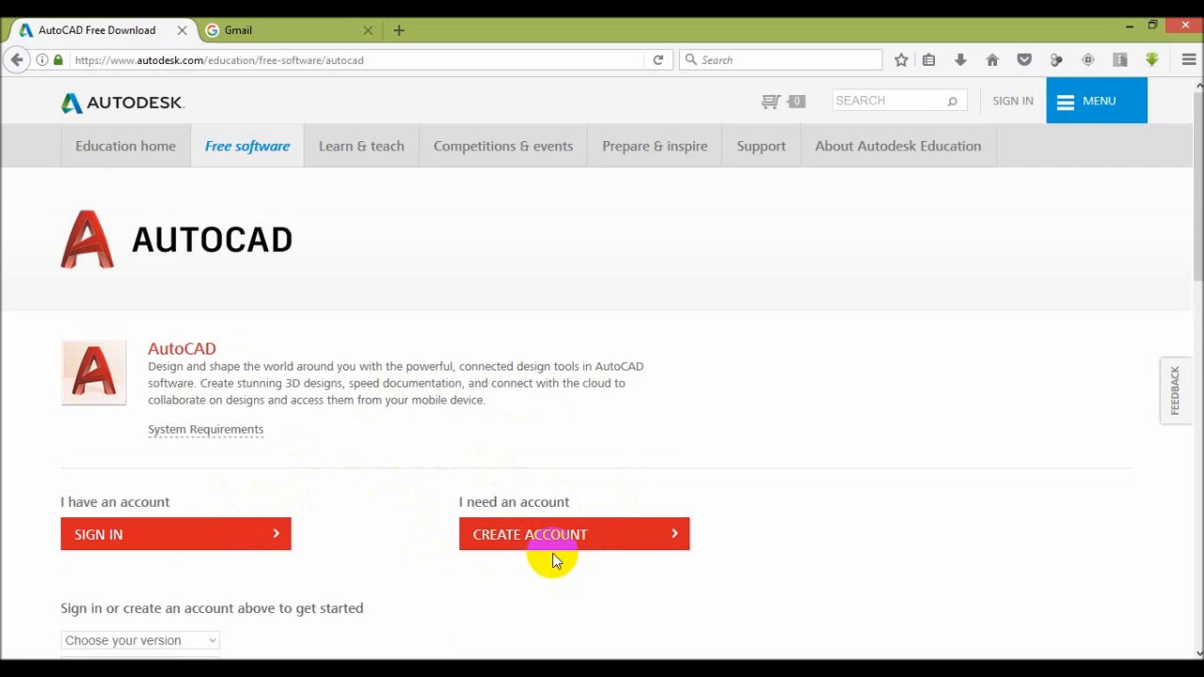
{"action": "mouse_move", "coordinate": [609, 600]}
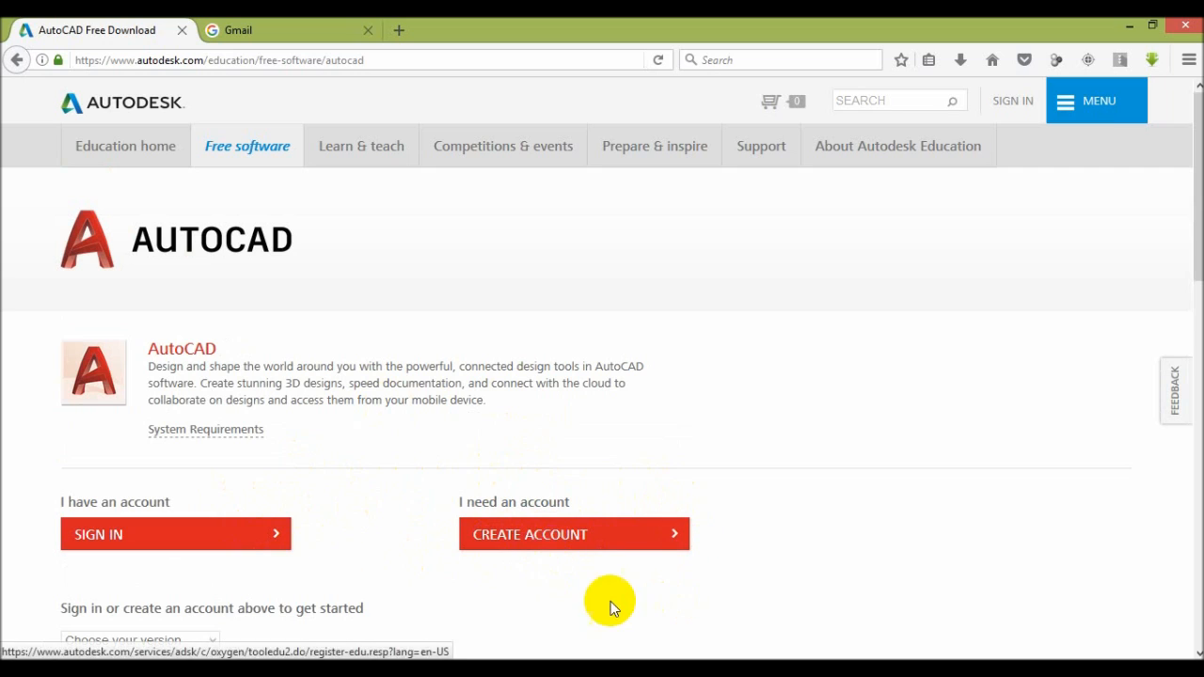
{"action": "mouse_move", "coordinate": [460, 467]}
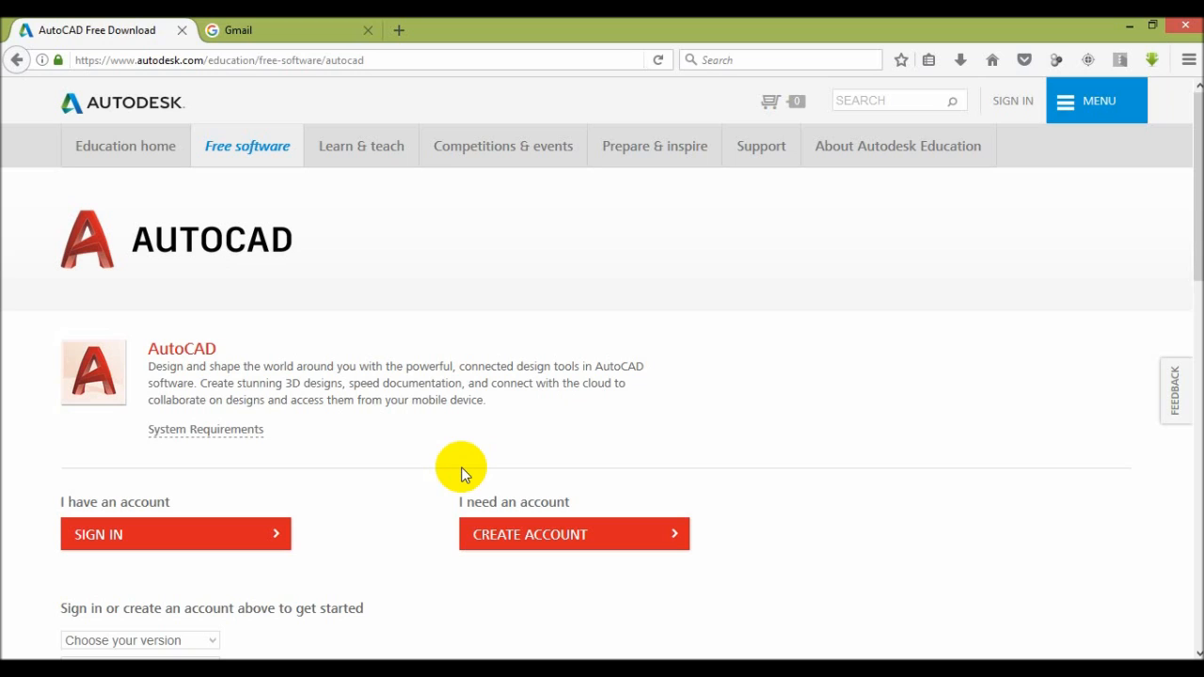
{"action": "mouse_move", "coordinate": [748, 452]}
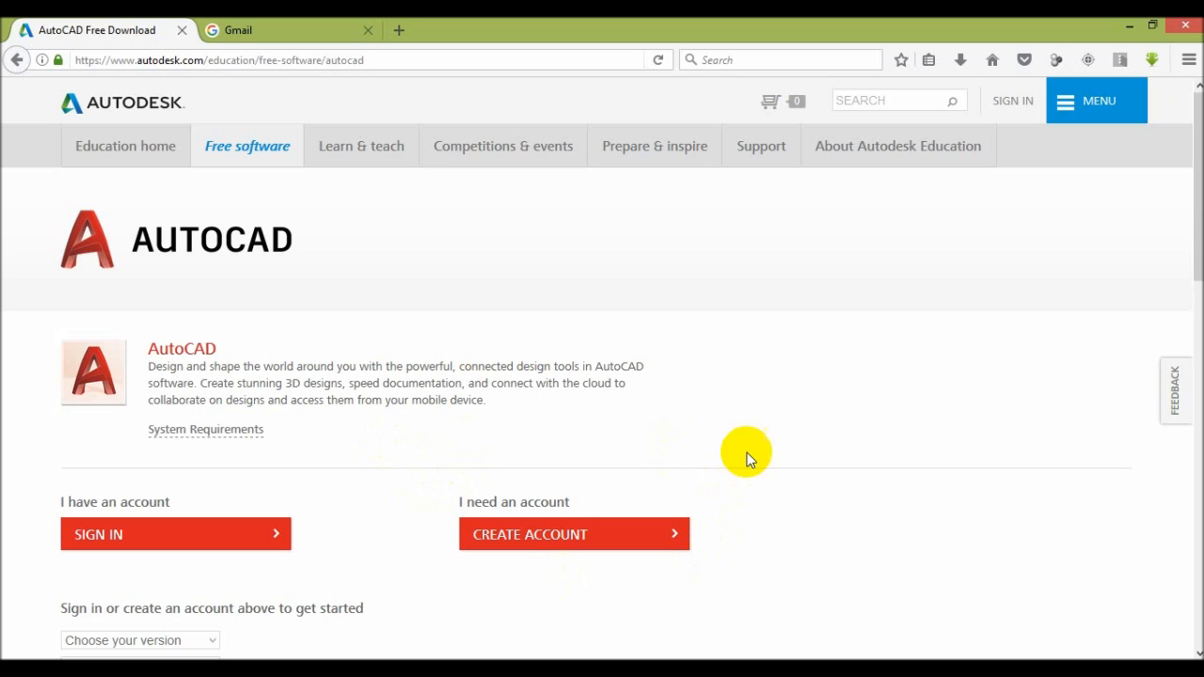
{"action": "mouse_move", "coordinate": [591, 513]}
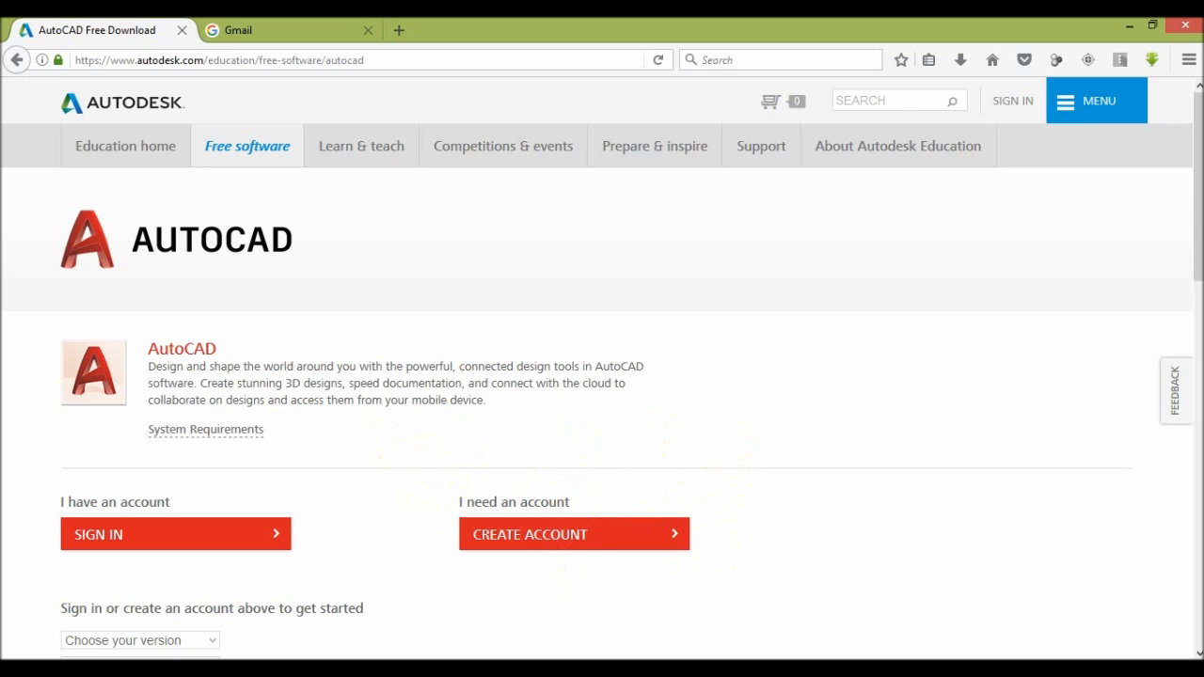
{"action": "scroll", "scroll_direction": "down", "scroll_amount": 3}
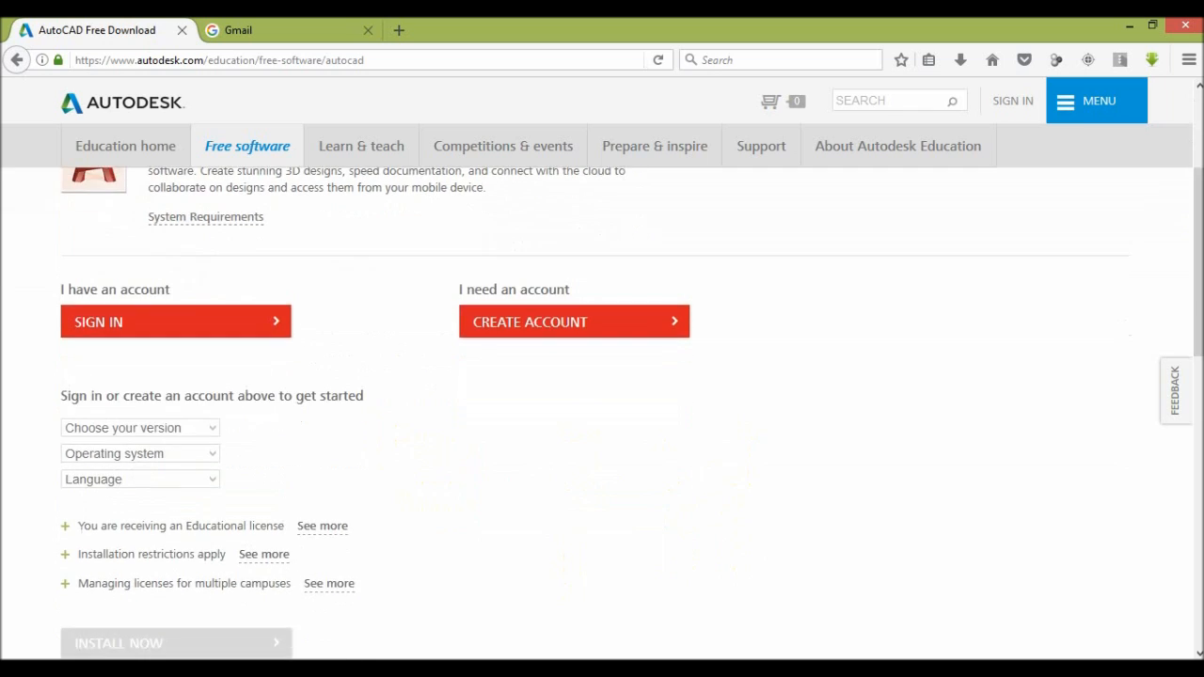
{"action": "mouse_move", "coordinate": [214, 321]}
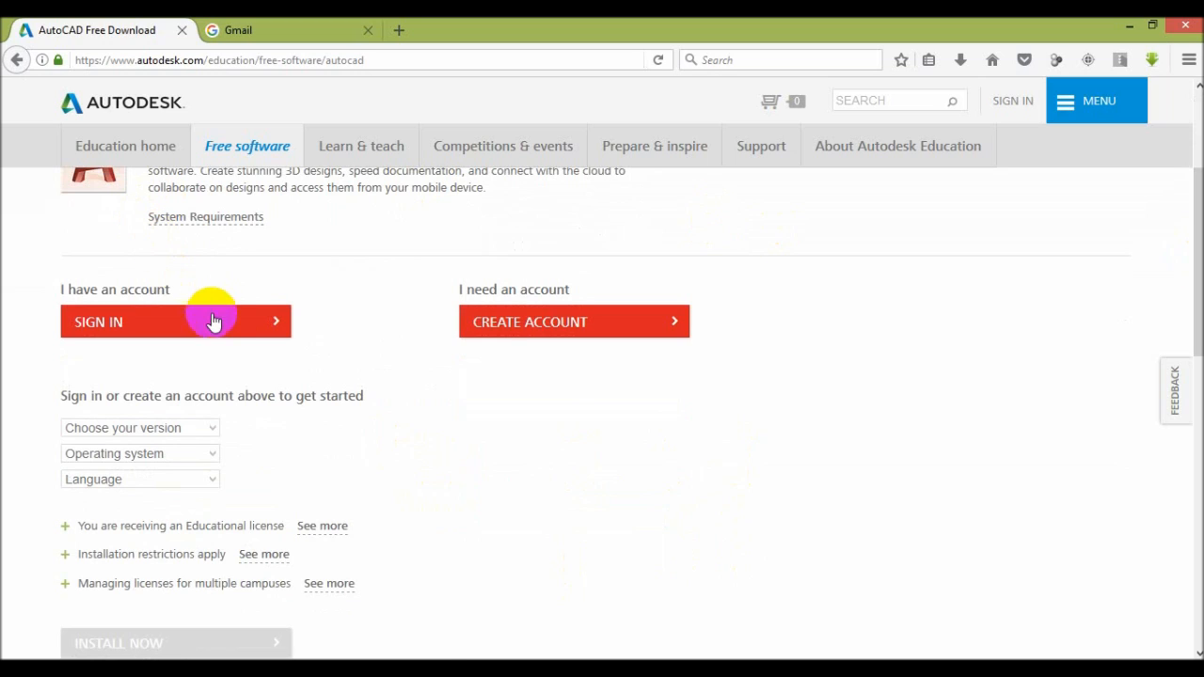
Step: Sign in to the existing Autodesk account with email and password
{"action": "left_click", "coordinate": [175, 321]}
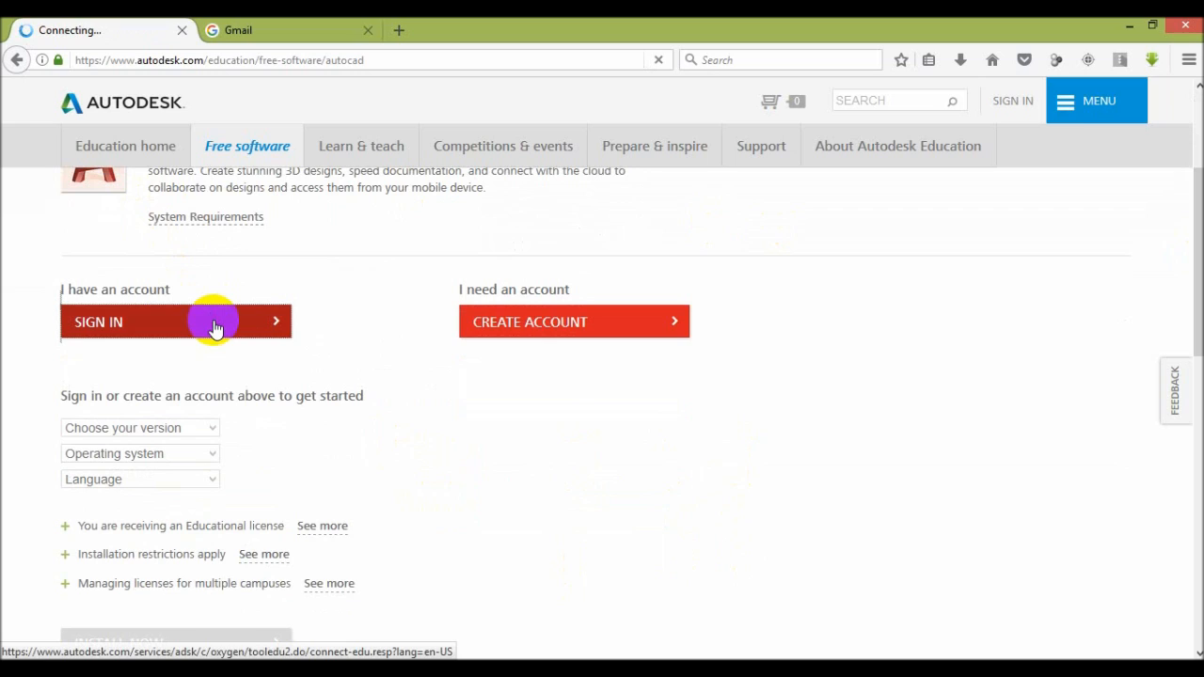
{"action": "left_click", "coordinate": [175, 322]}
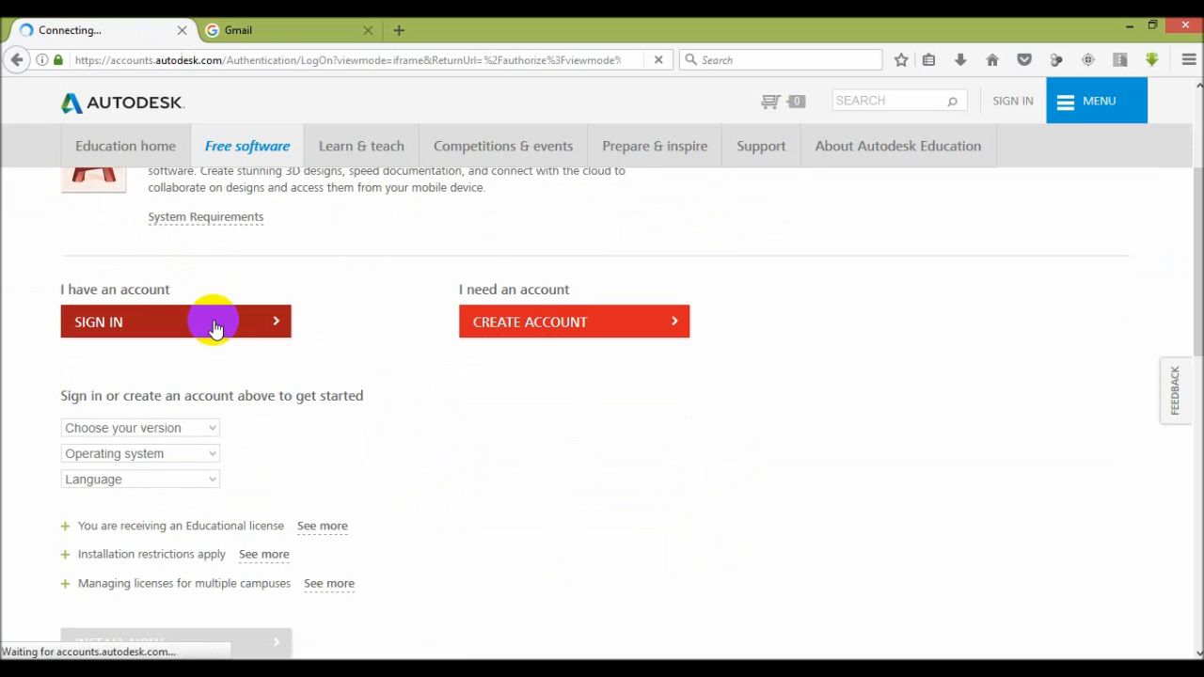
{"action": "left_click", "coordinate": [175, 321]}
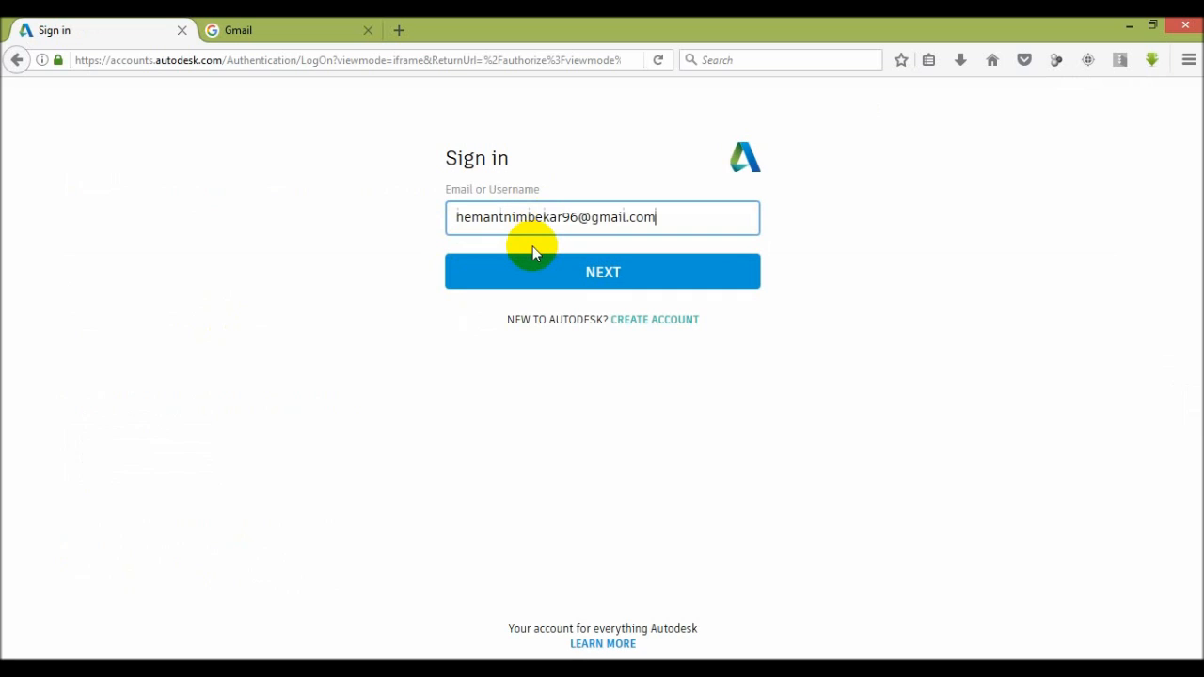
{"action": "left_click", "coordinate": [603, 272]}
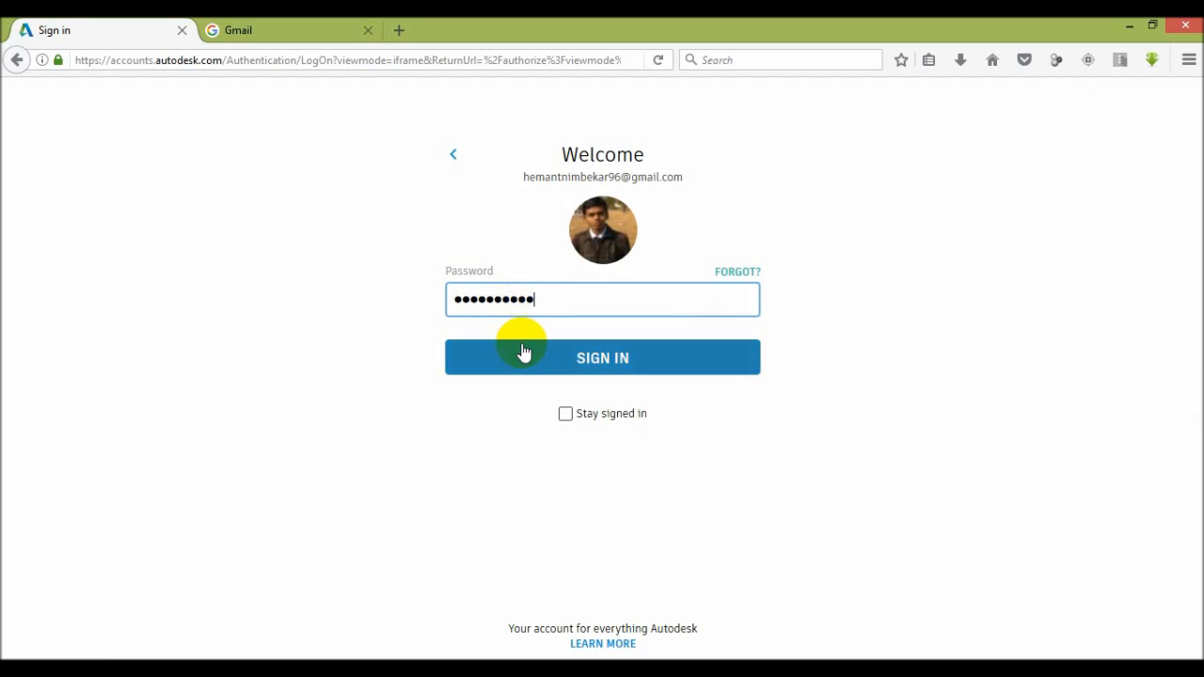
{"action": "left_click", "coordinate": [602, 357]}
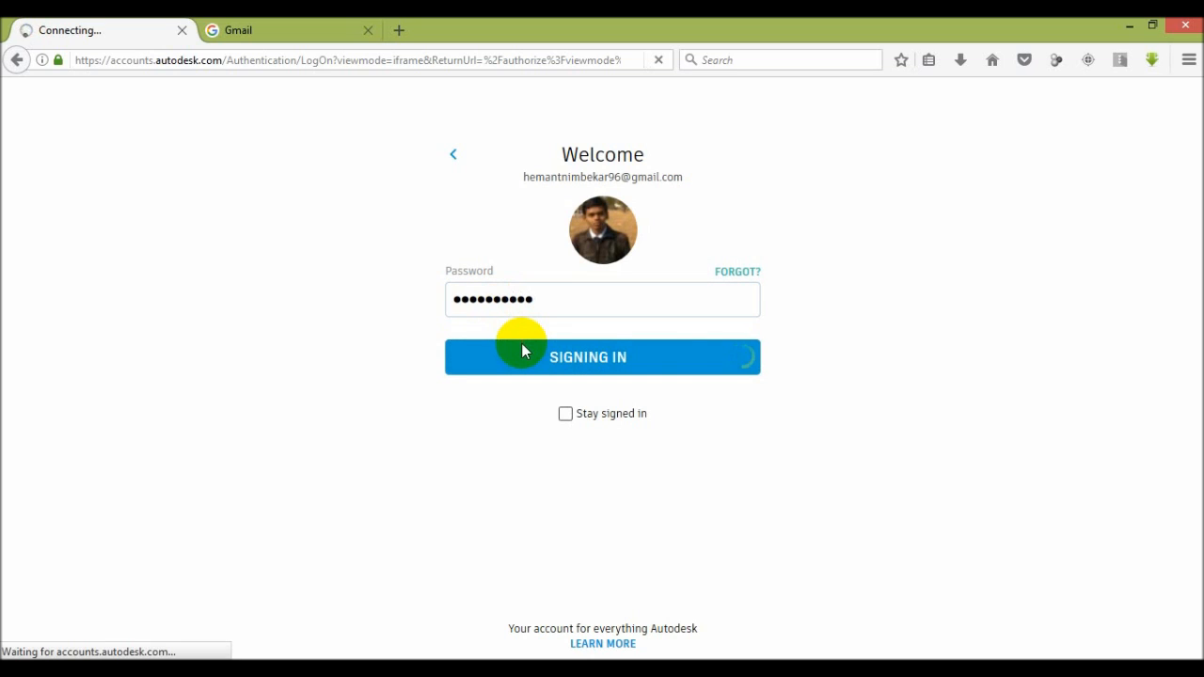
{"action": "left_click", "coordinate": [602, 358]}
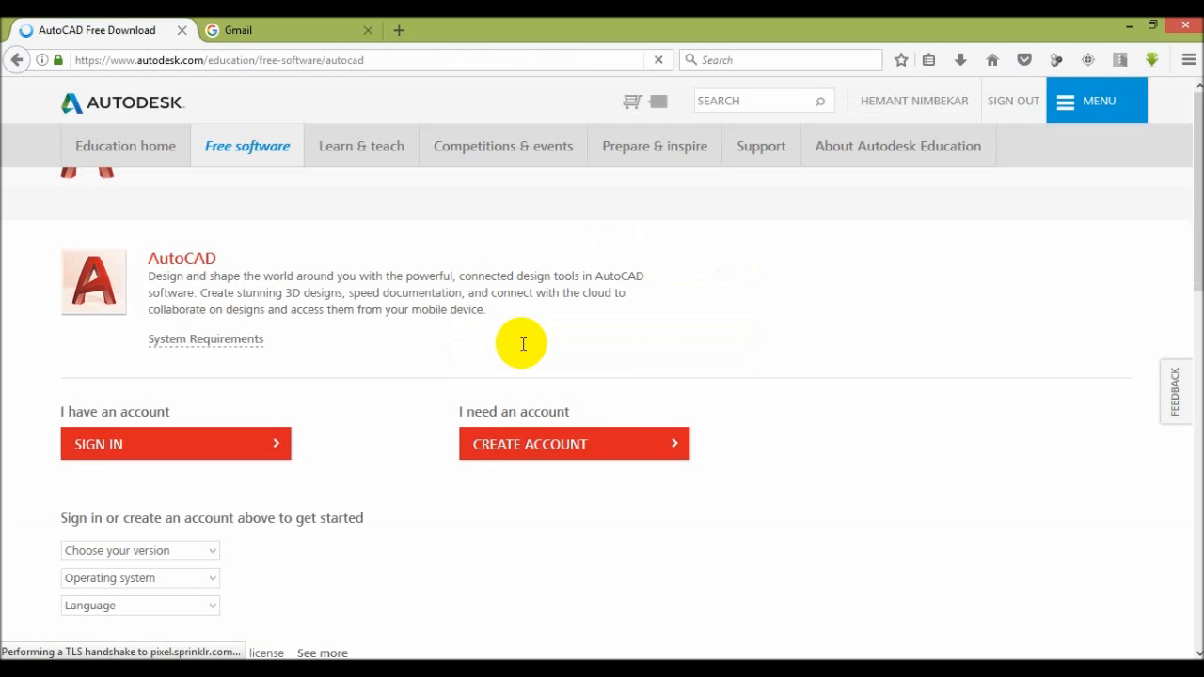
{"action": "mouse_move", "coordinate": [736, 388]}
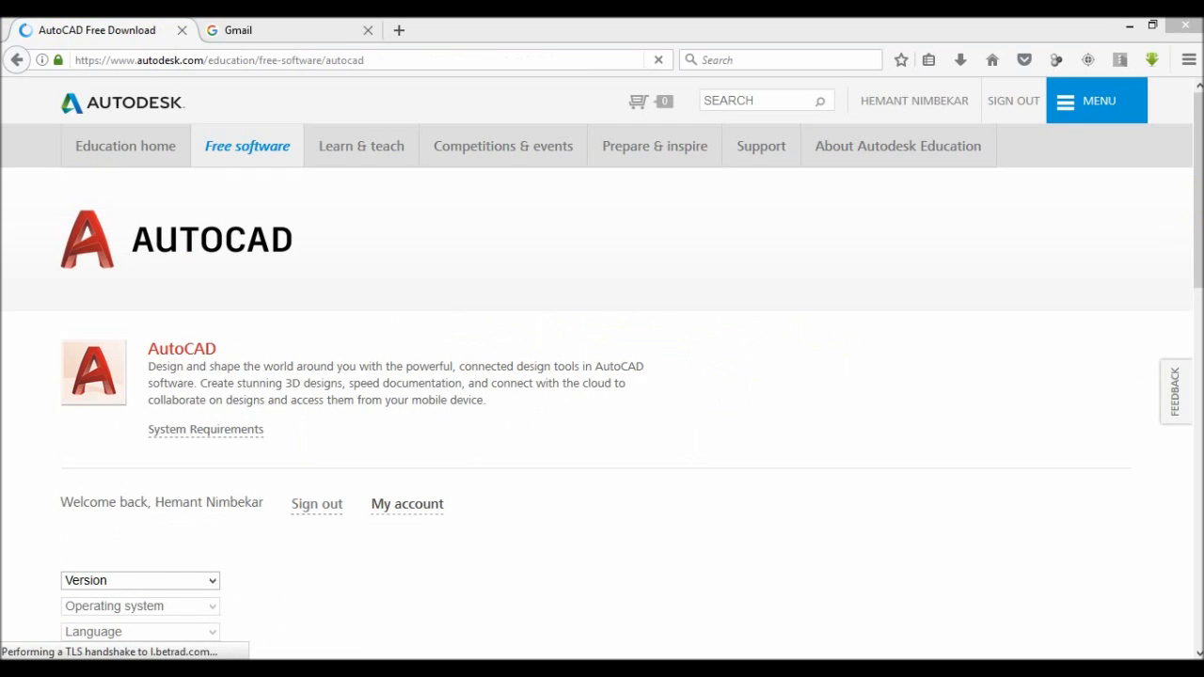
Step: Under Download Now, choose version AutoCAD 2018, Windows 64-bit and English
{"action": "scroll", "scroll_direction": "down", "scroll_amount": 3}
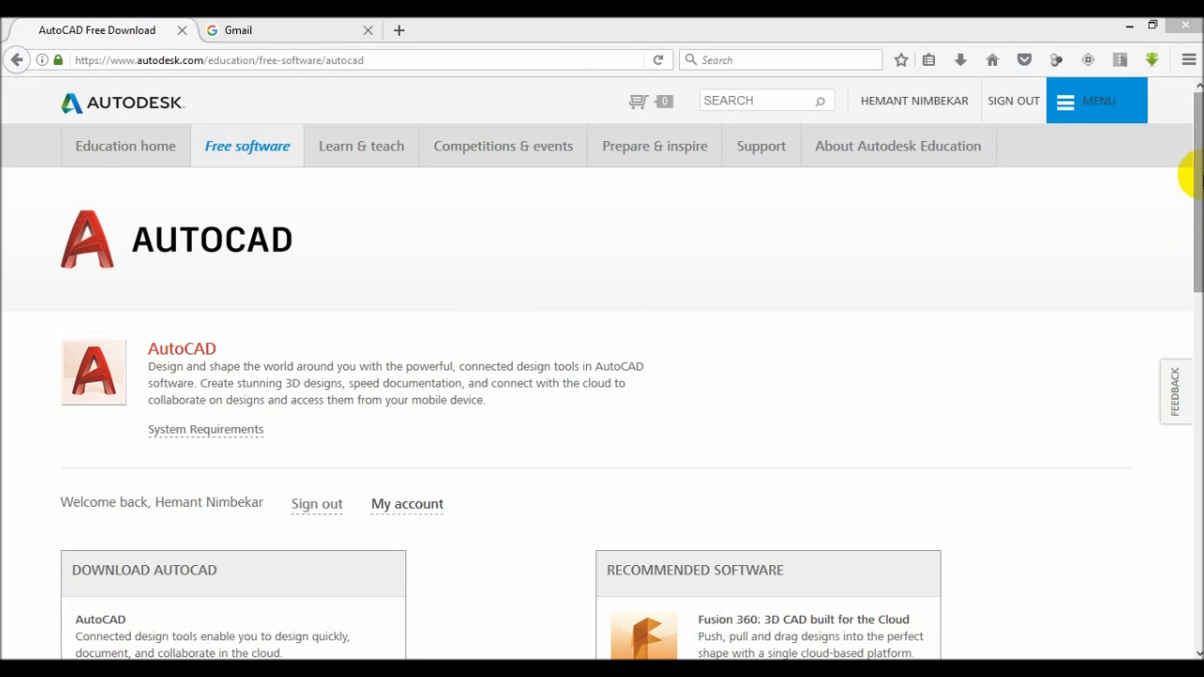
{"action": "scroll", "scroll_direction": "down", "scroll_amount": 3}
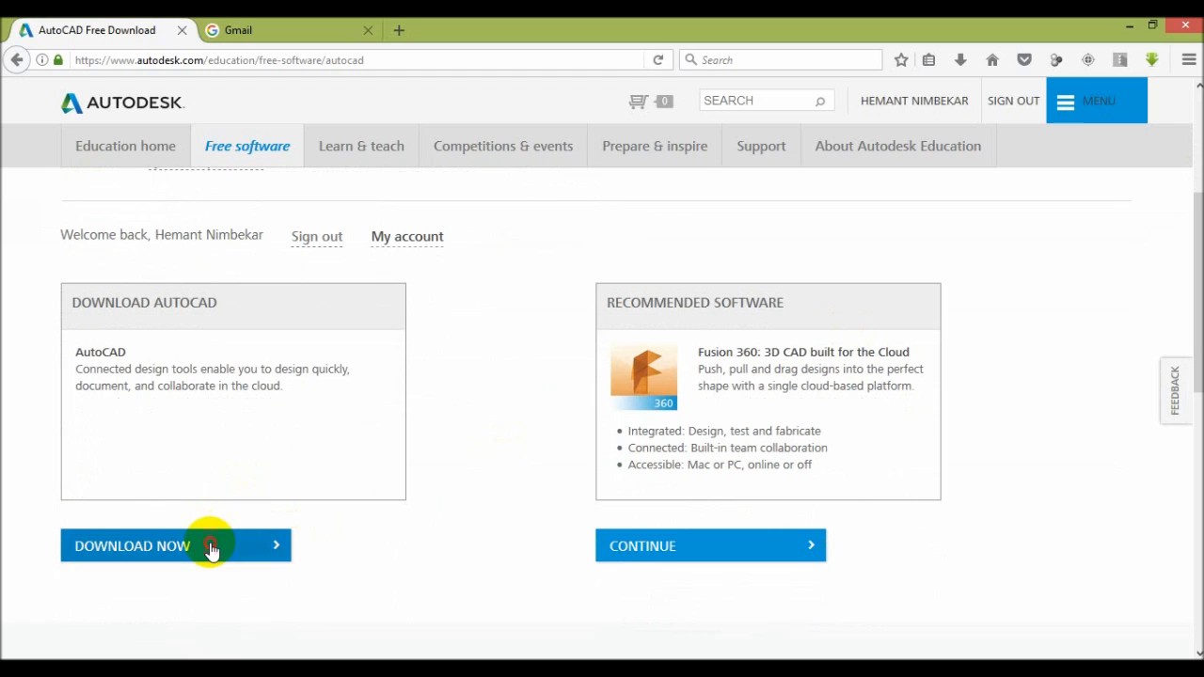
{"action": "left_click", "coordinate": [175, 546]}
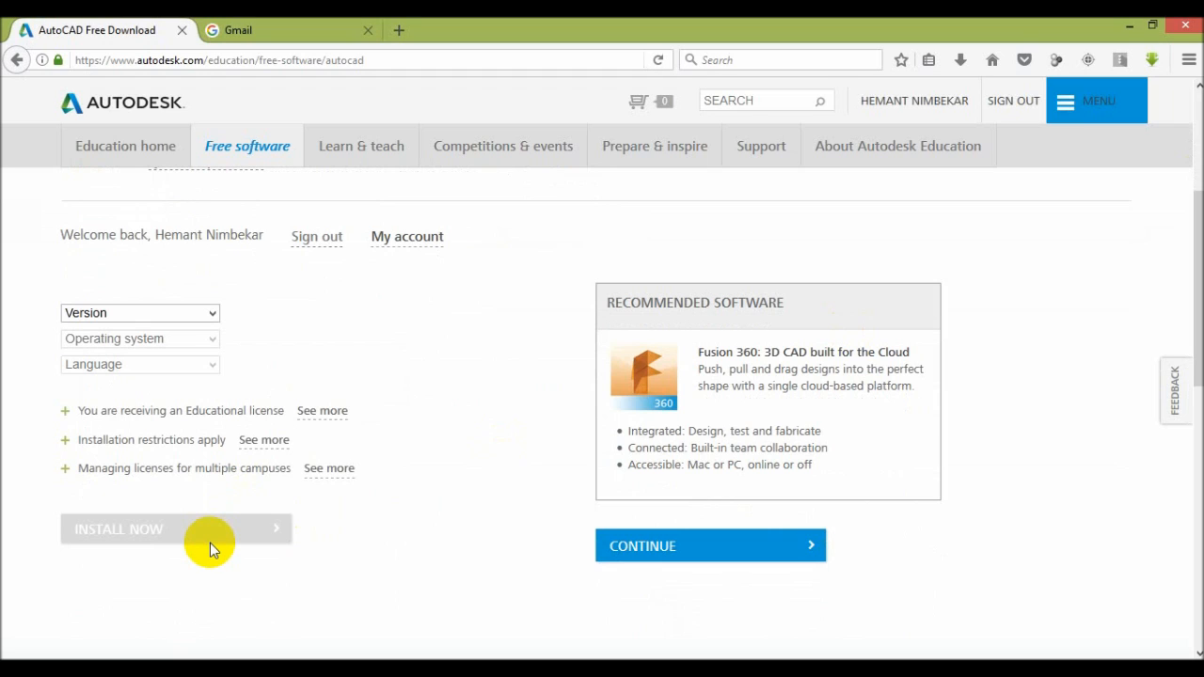
{"action": "mouse_move", "coordinate": [222, 317]}
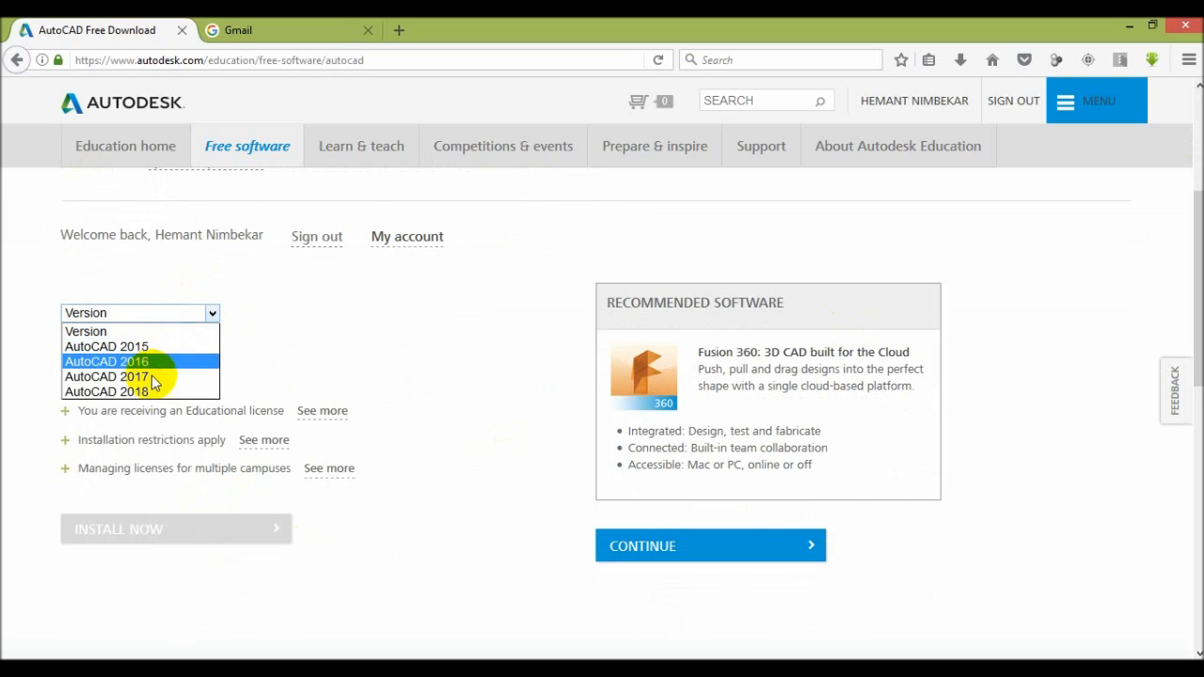
{"action": "left_click", "coordinate": [106, 391]}
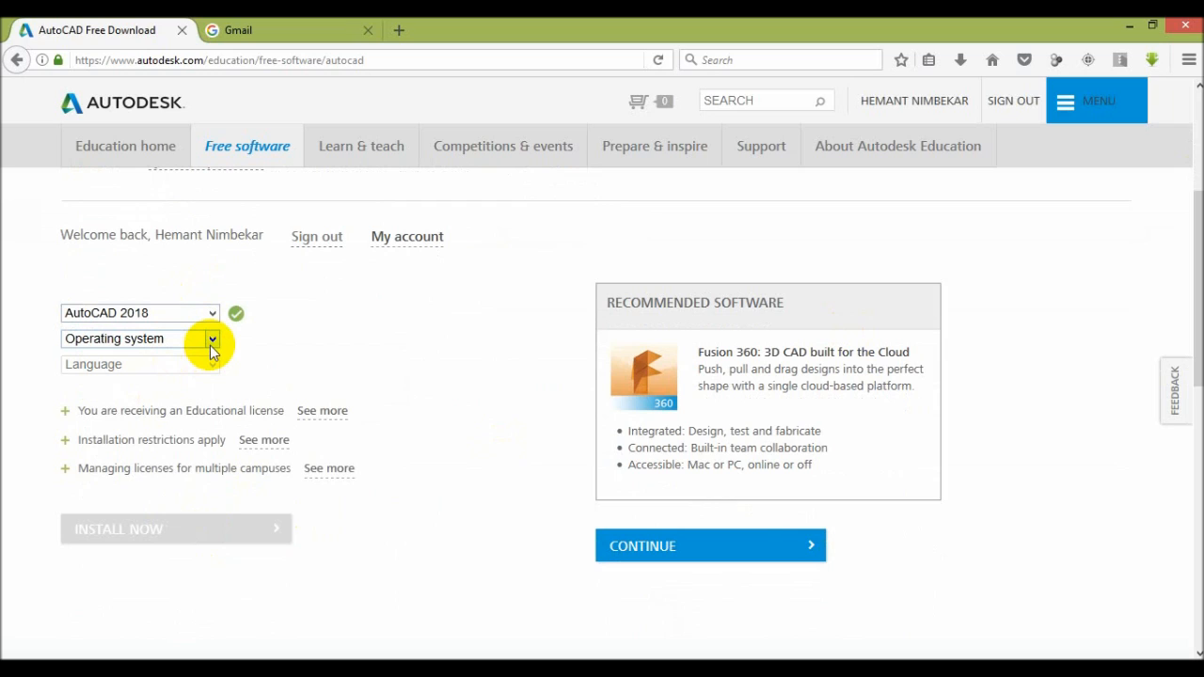
{"action": "left_click", "coordinate": [212, 339]}
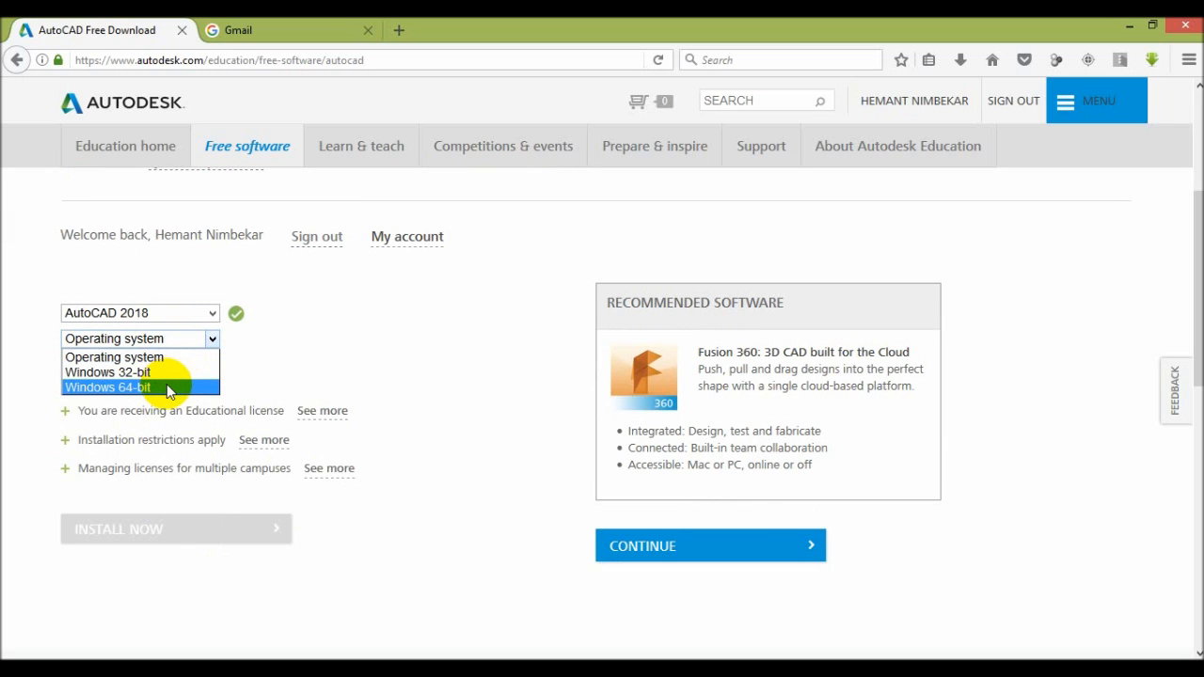
{"action": "left_click", "coordinate": [109, 388]}
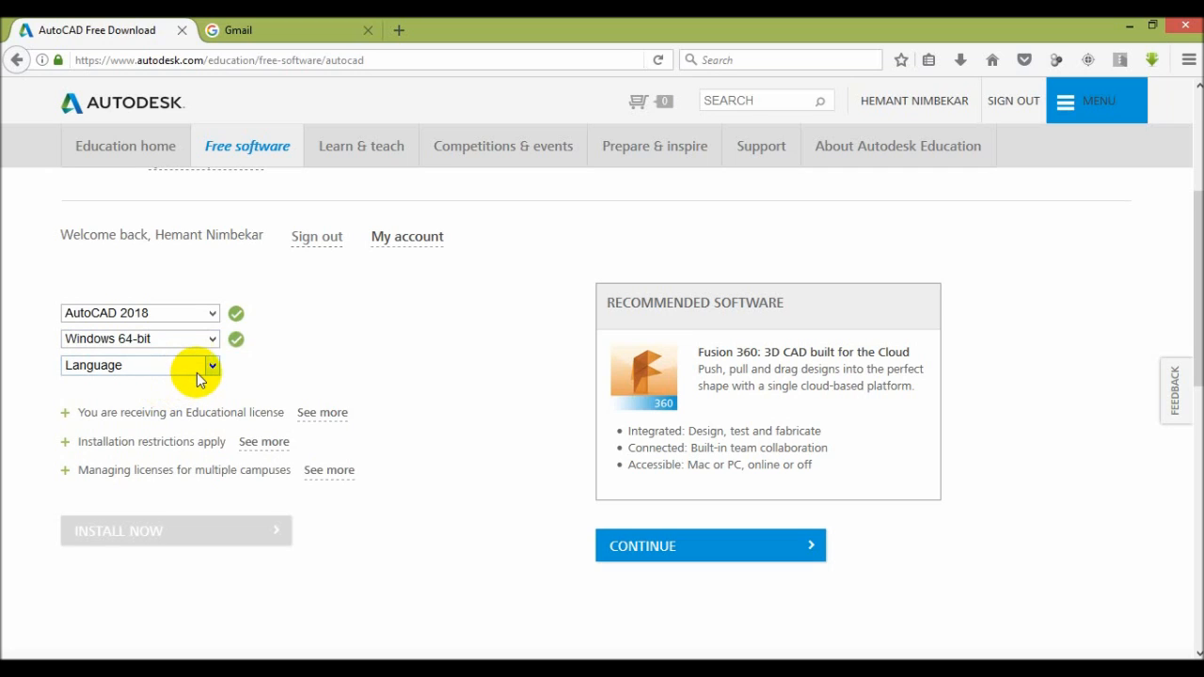
{"action": "left_click", "coordinate": [139, 365]}
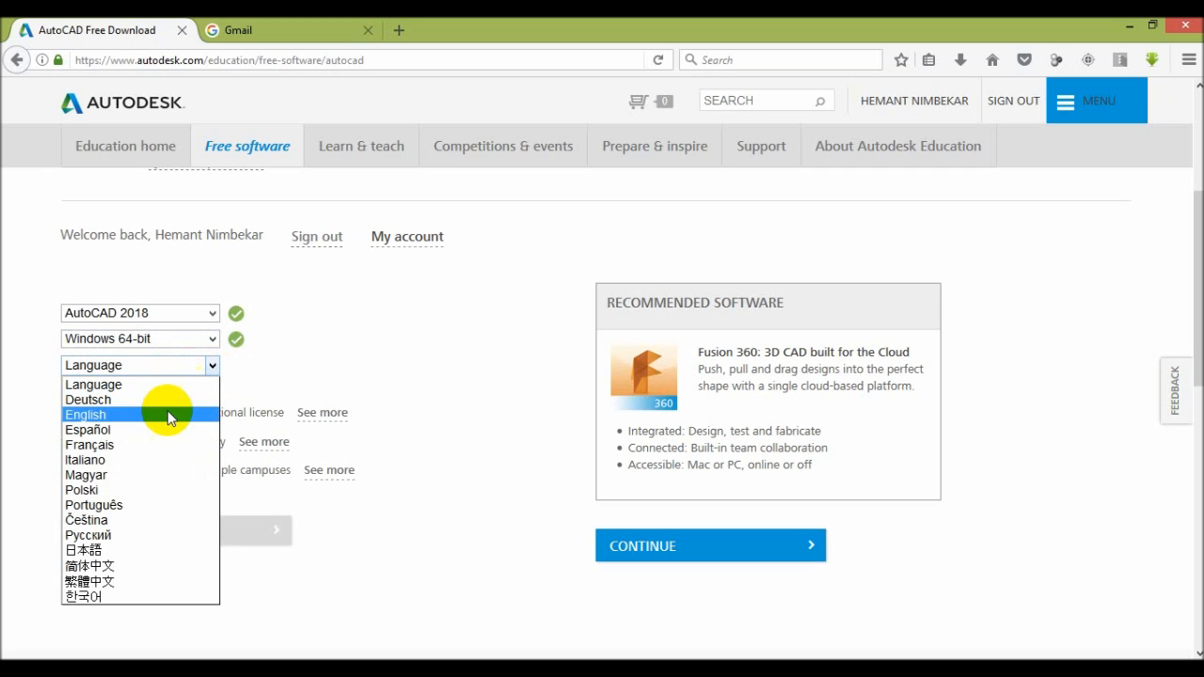
{"action": "mouse_move", "coordinate": [164, 423]}
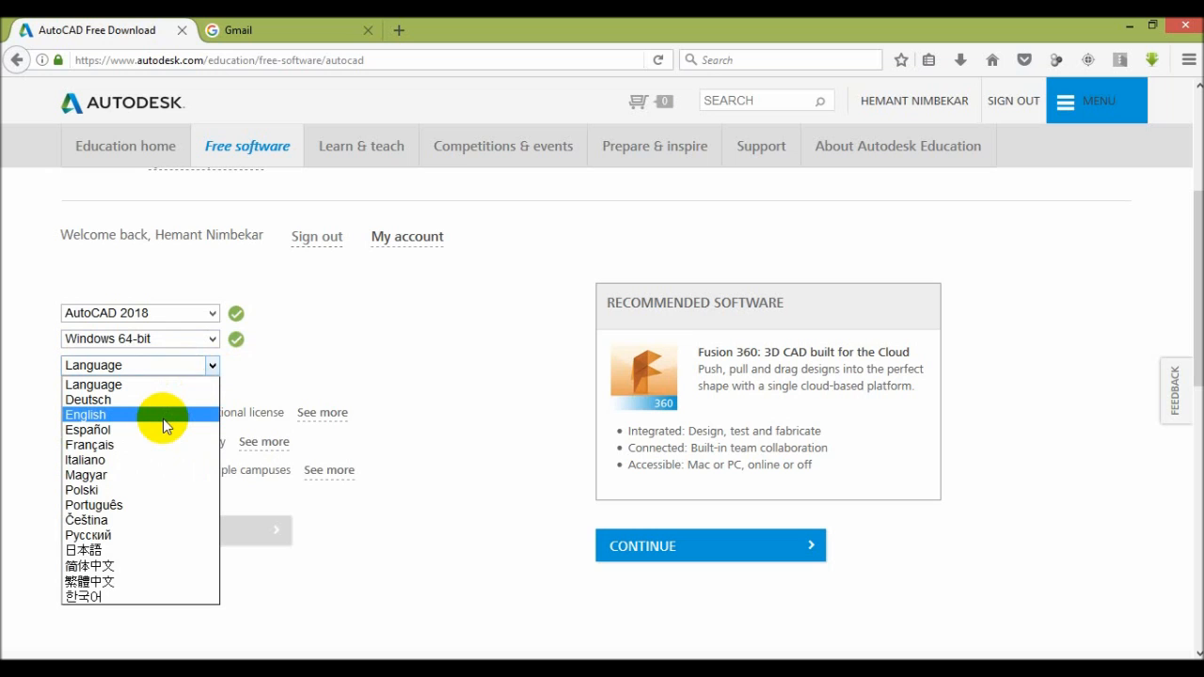
{"action": "left_click", "coordinate": [84, 414]}
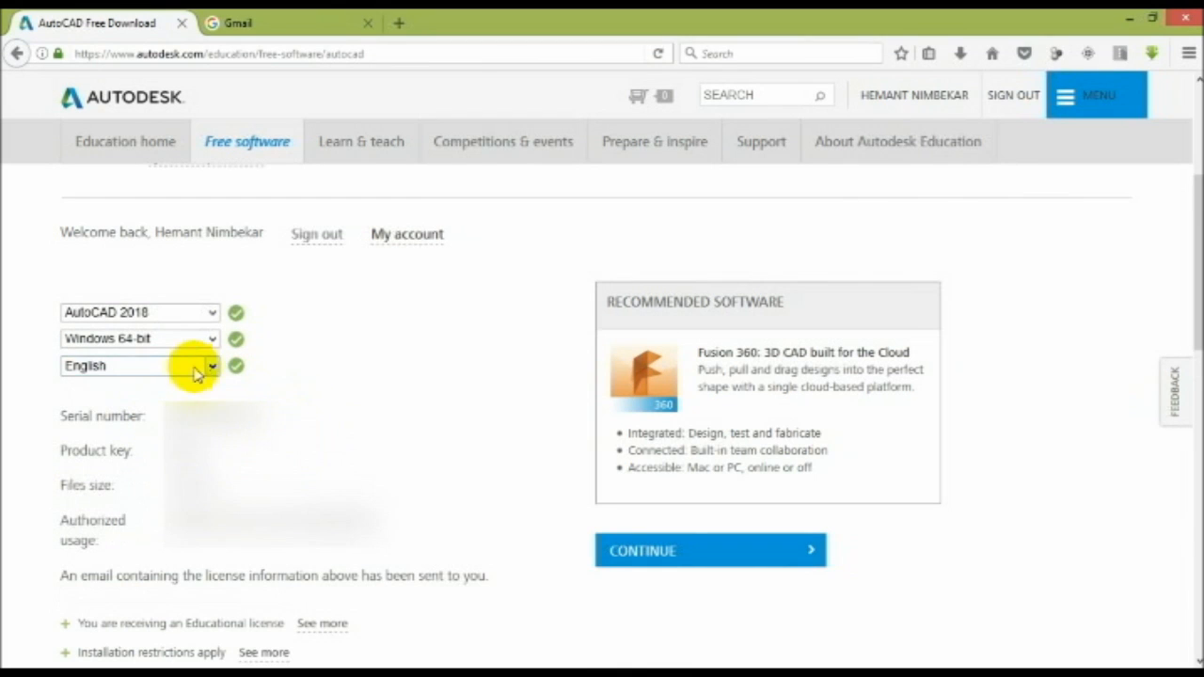
{"action": "mouse_move", "coordinate": [158, 414]}
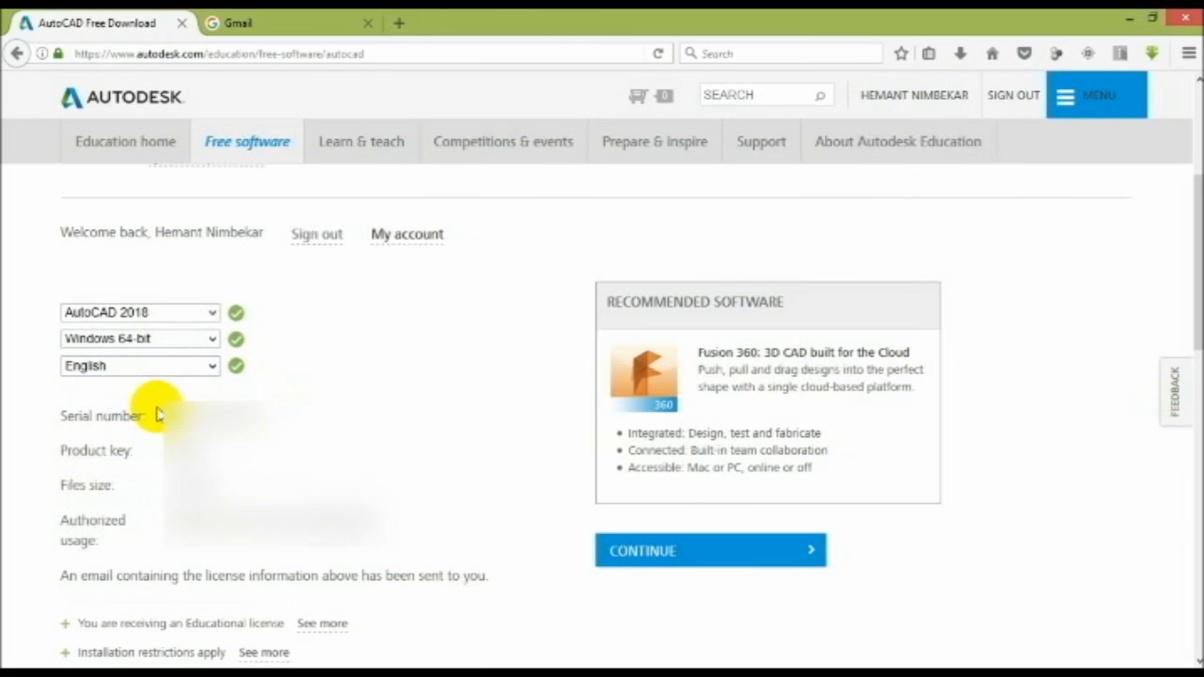
{"action": "mouse_move", "coordinate": [143, 520]}
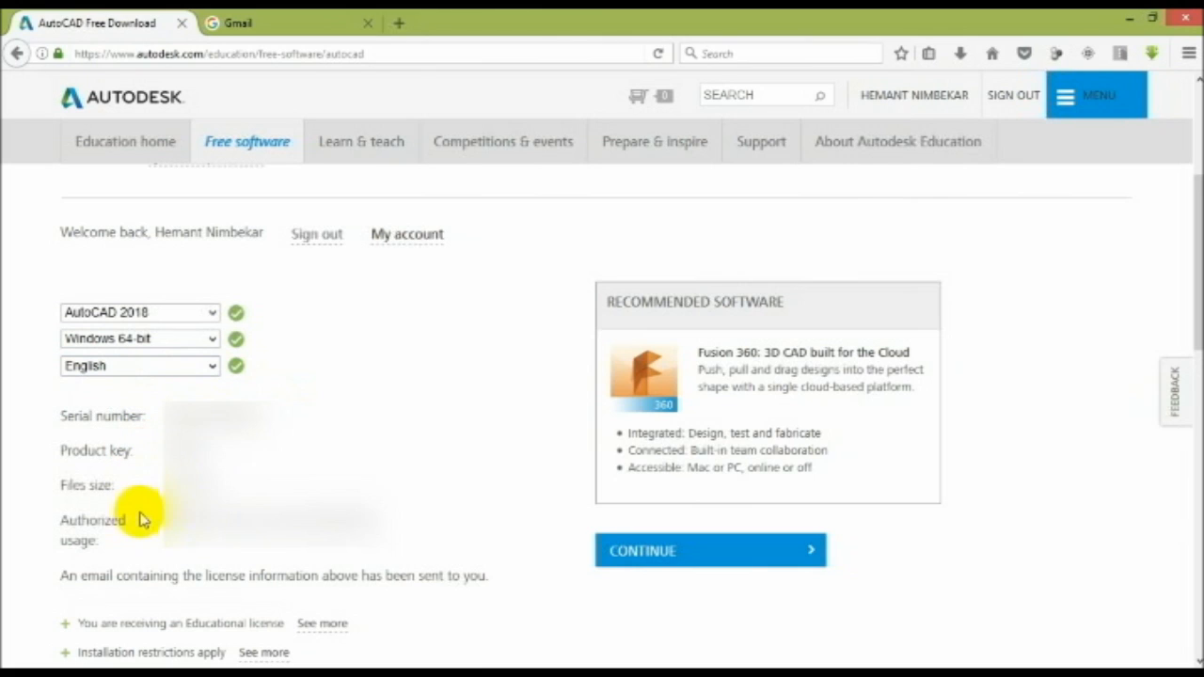
{"action": "mouse_move", "coordinate": [160, 416]}
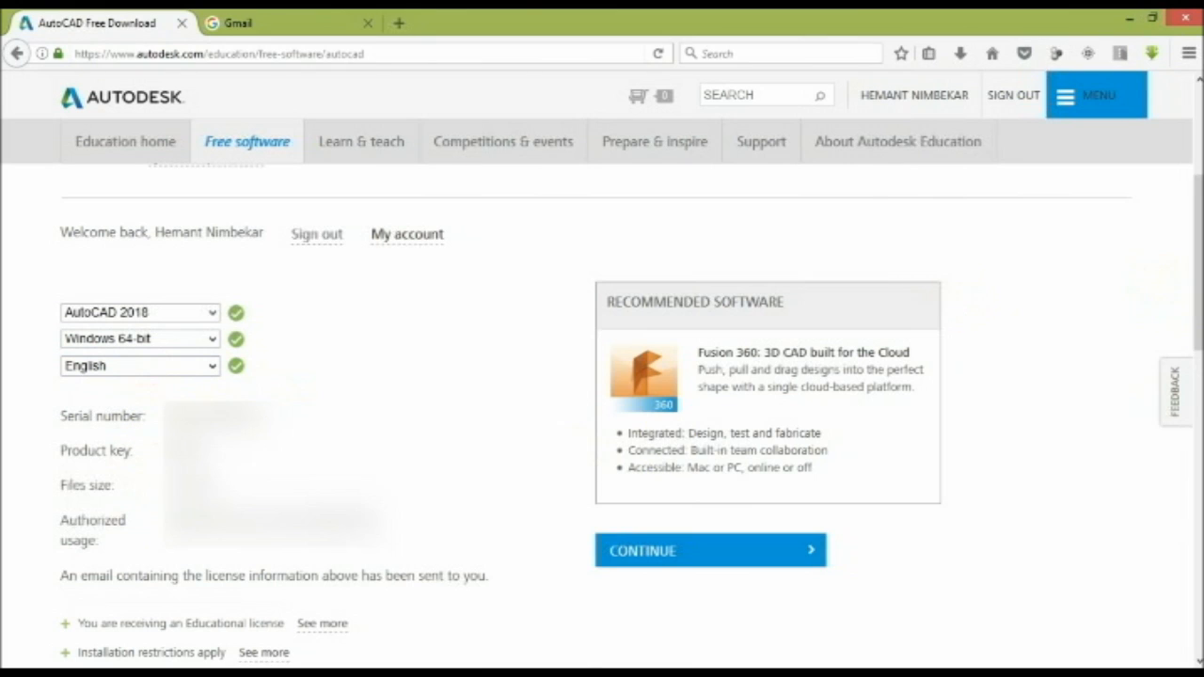
{"action": "mouse_move", "coordinate": [236, 377]}
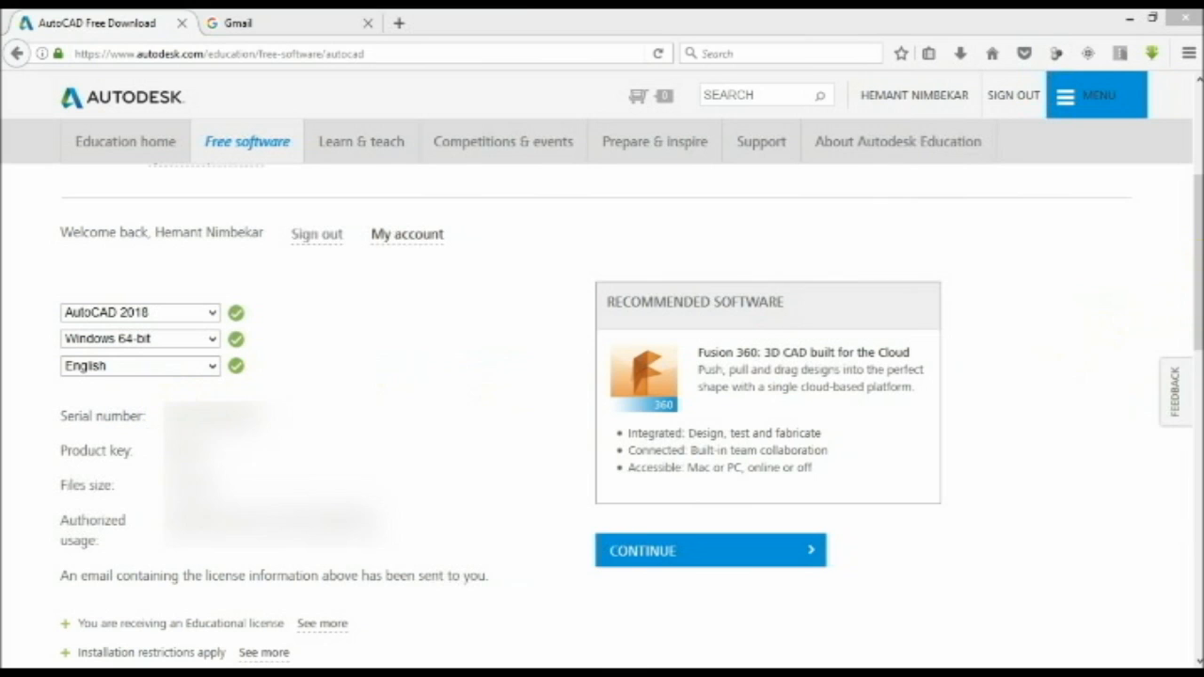
Step: Start Install Now and accept the license and services agreement
{"action": "scroll", "scroll_direction": "down", "scroll_amount": 3}
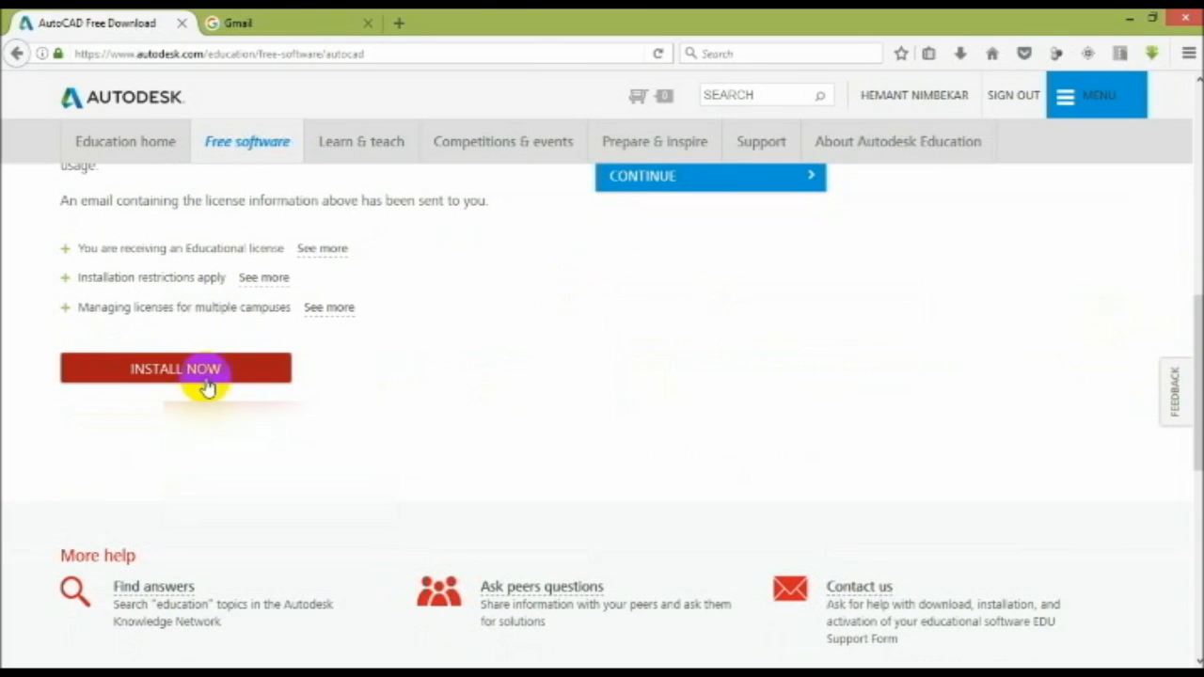
{"action": "left_click", "coordinate": [175, 368]}
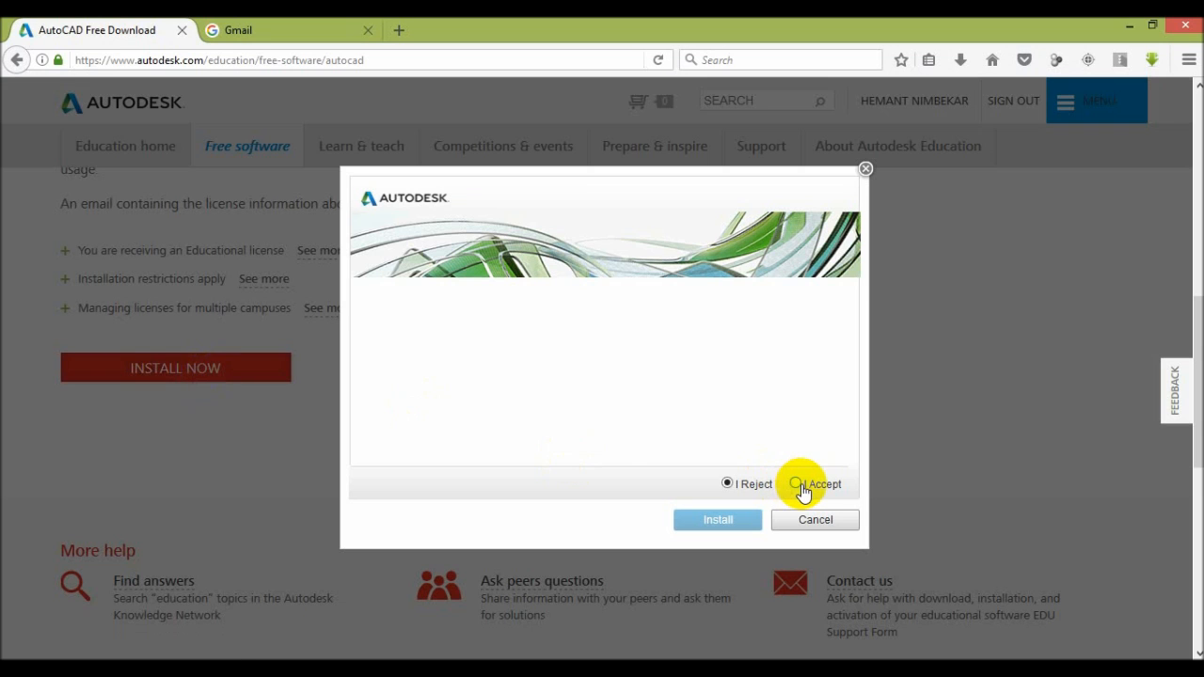
{"action": "left_click", "coordinate": [796, 482]}
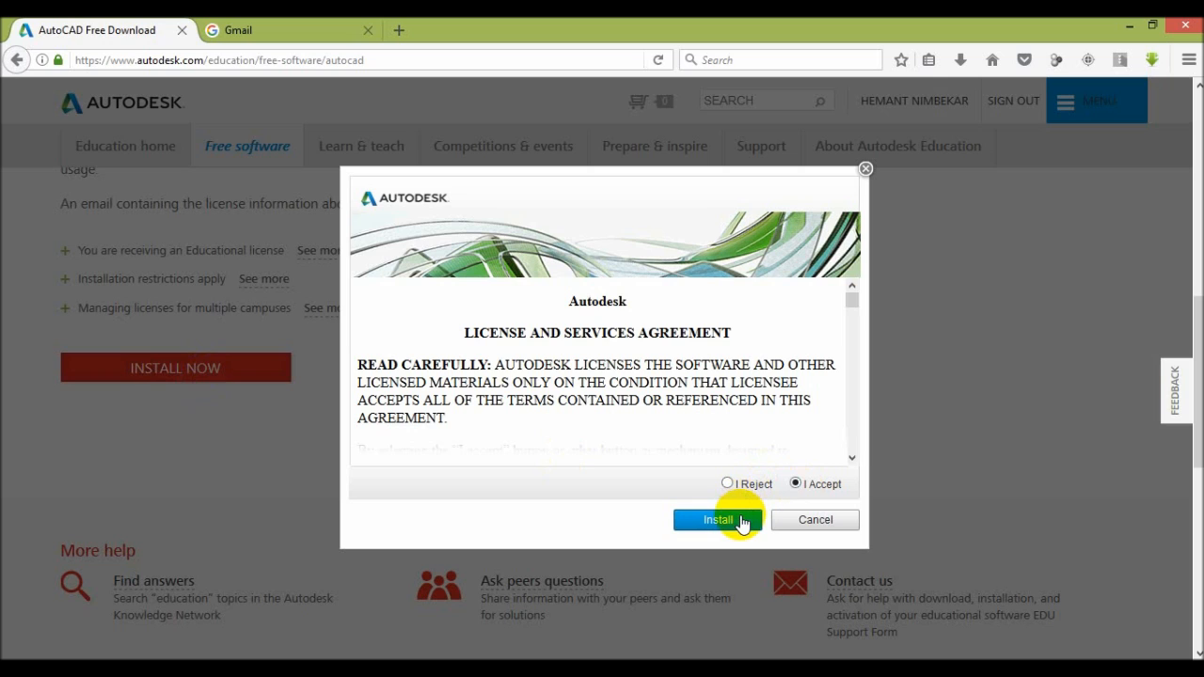
{"action": "left_click", "coordinate": [718, 519]}
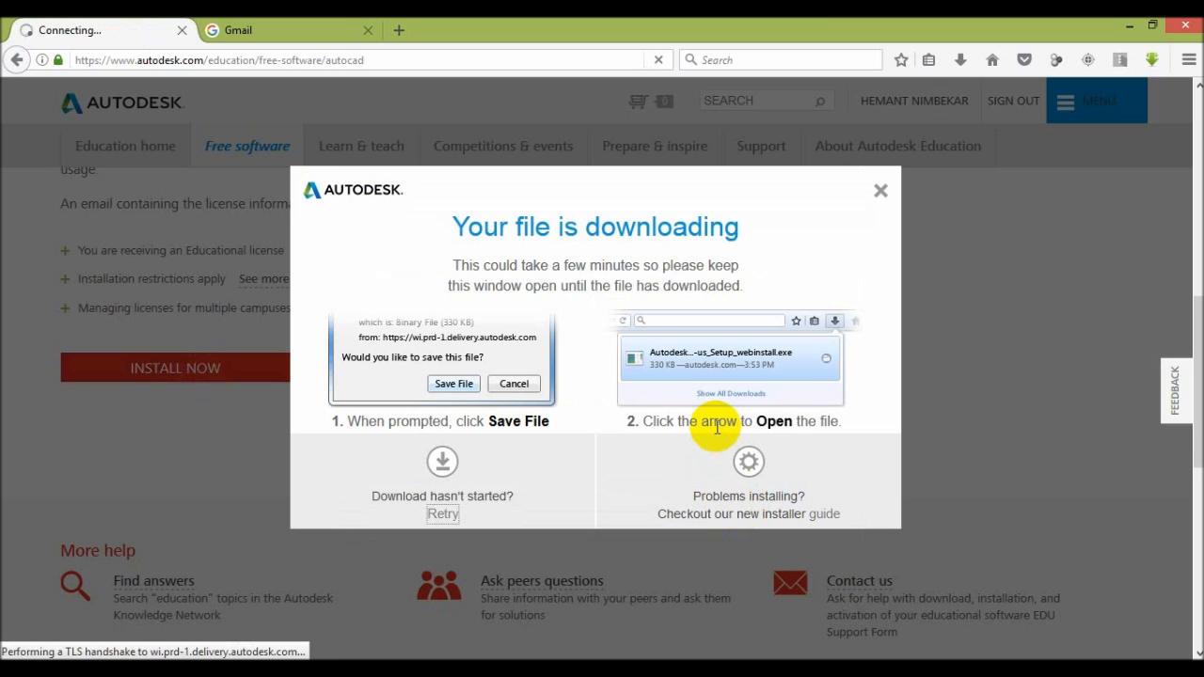
{"action": "mouse_move", "coordinate": [767, 400]}
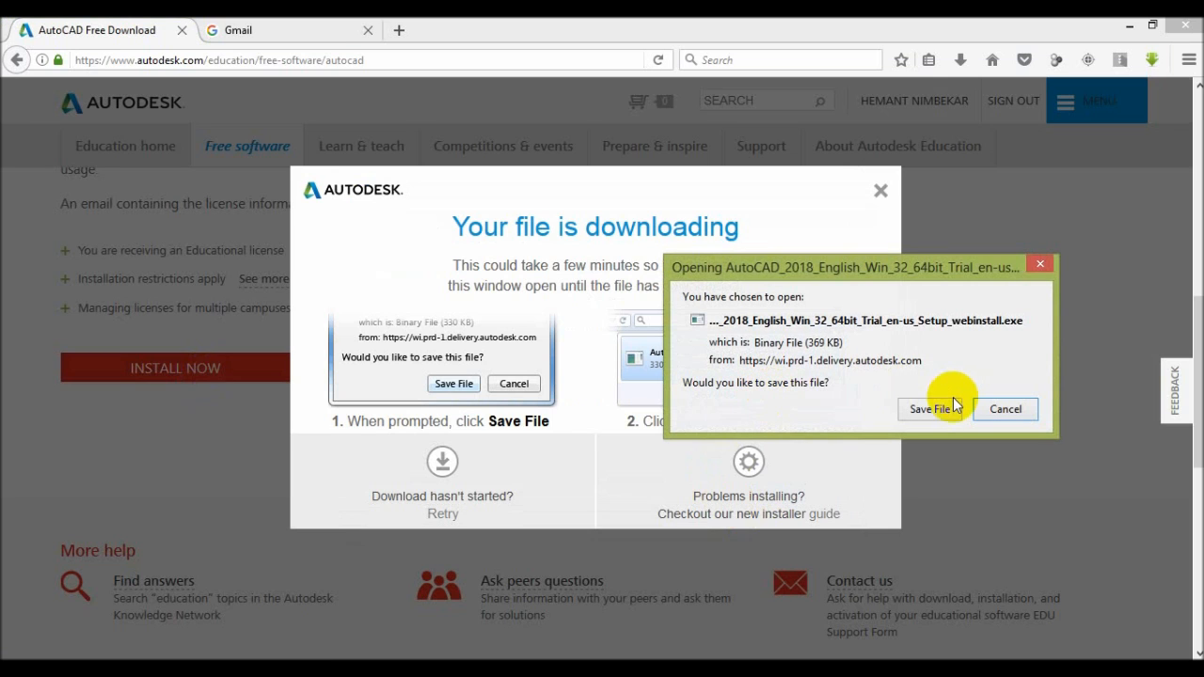
Step: Save the AutoCAD 2018 installer, run it from downloads, and close the progress window
{"action": "left_click", "coordinate": [929, 409]}
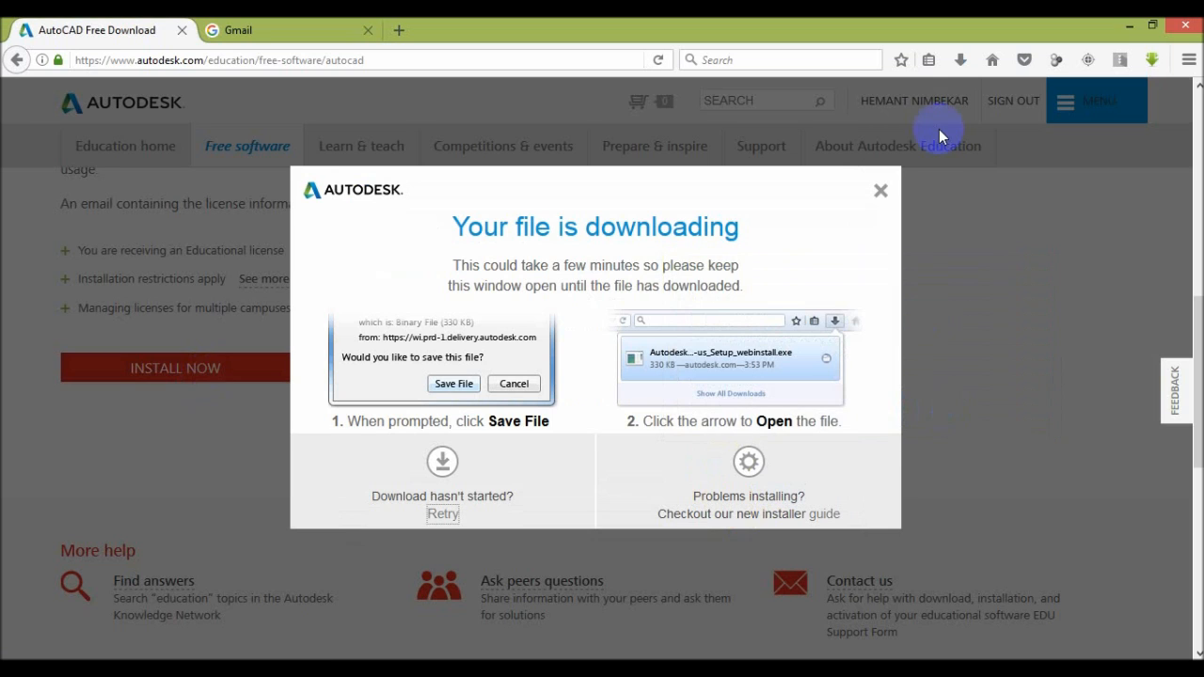
{"action": "mouse_move", "coordinate": [960, 59]}
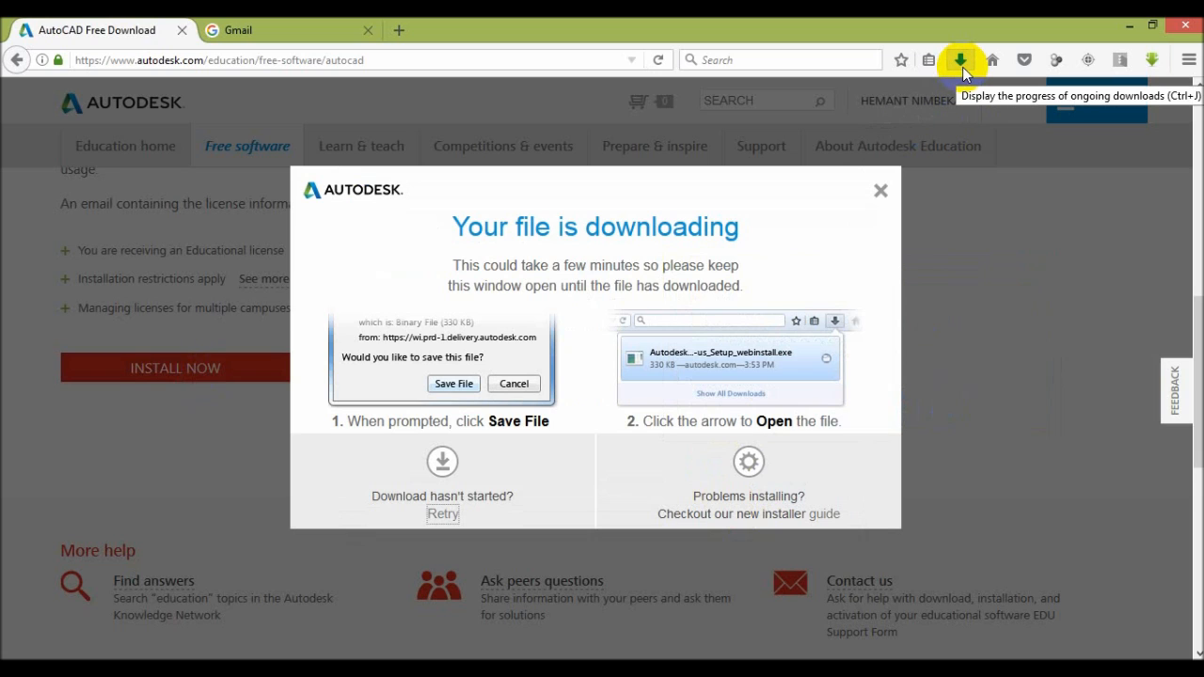
{"action": "left_click", "coordinate": [960, 59]}
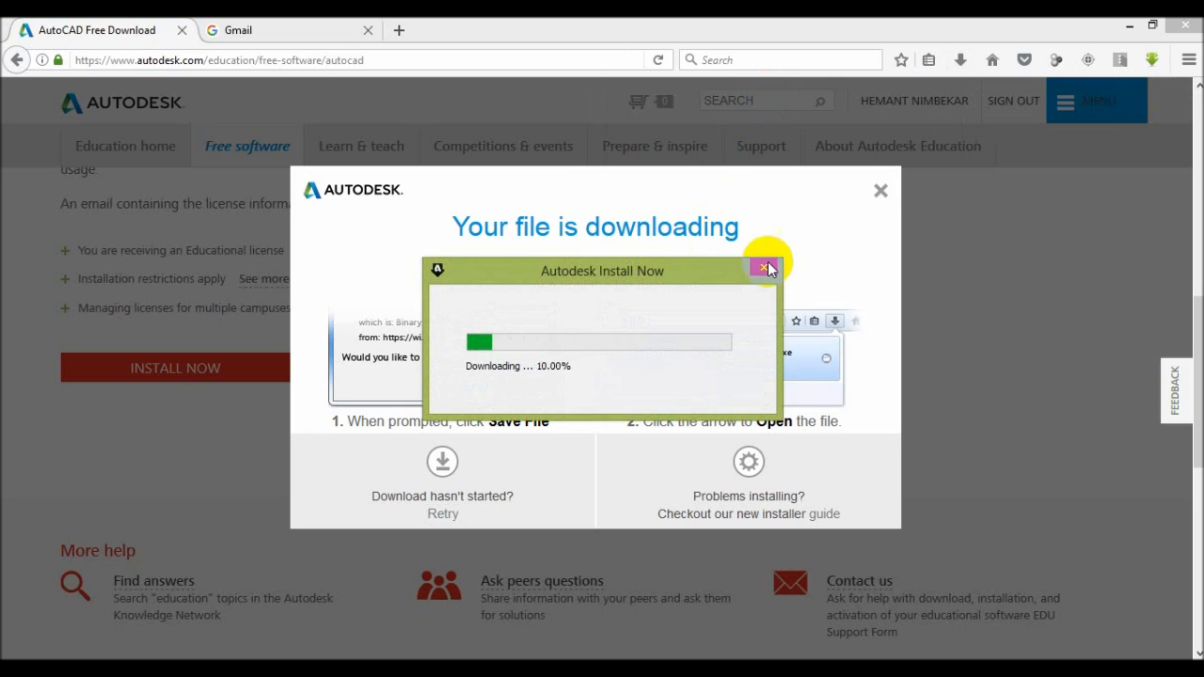
{"action": "mouse_move", "coordinate": [764, 268]}
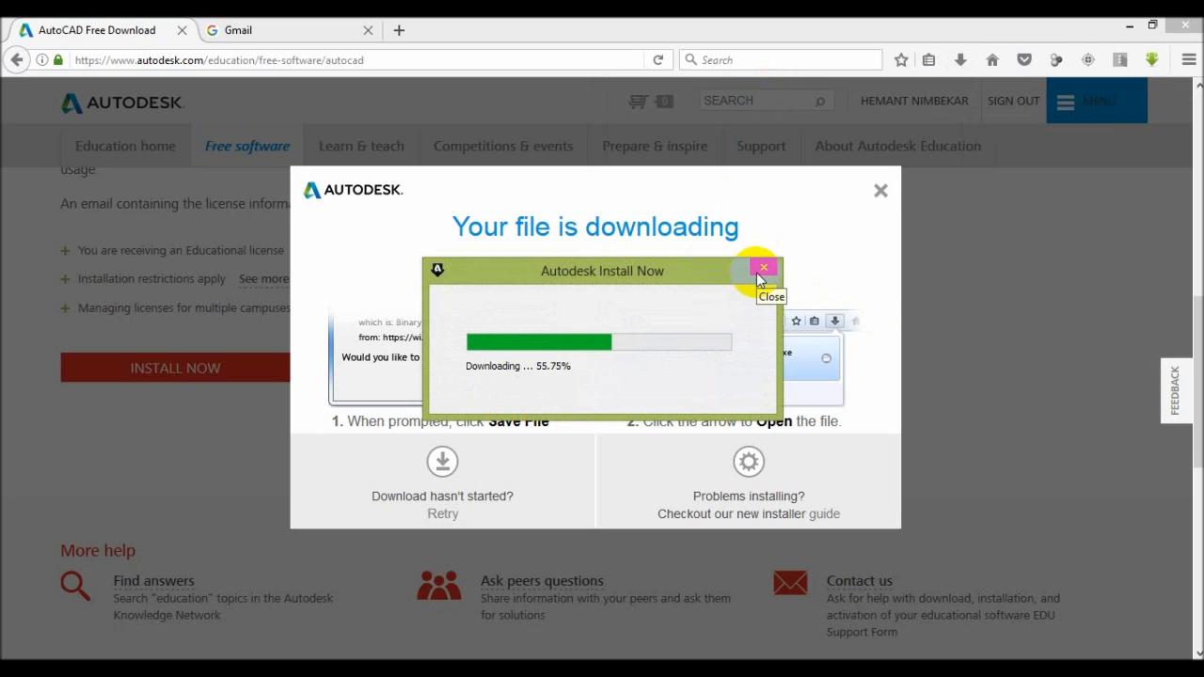
{"action": "left_click", "coordinate": [763, 269]}
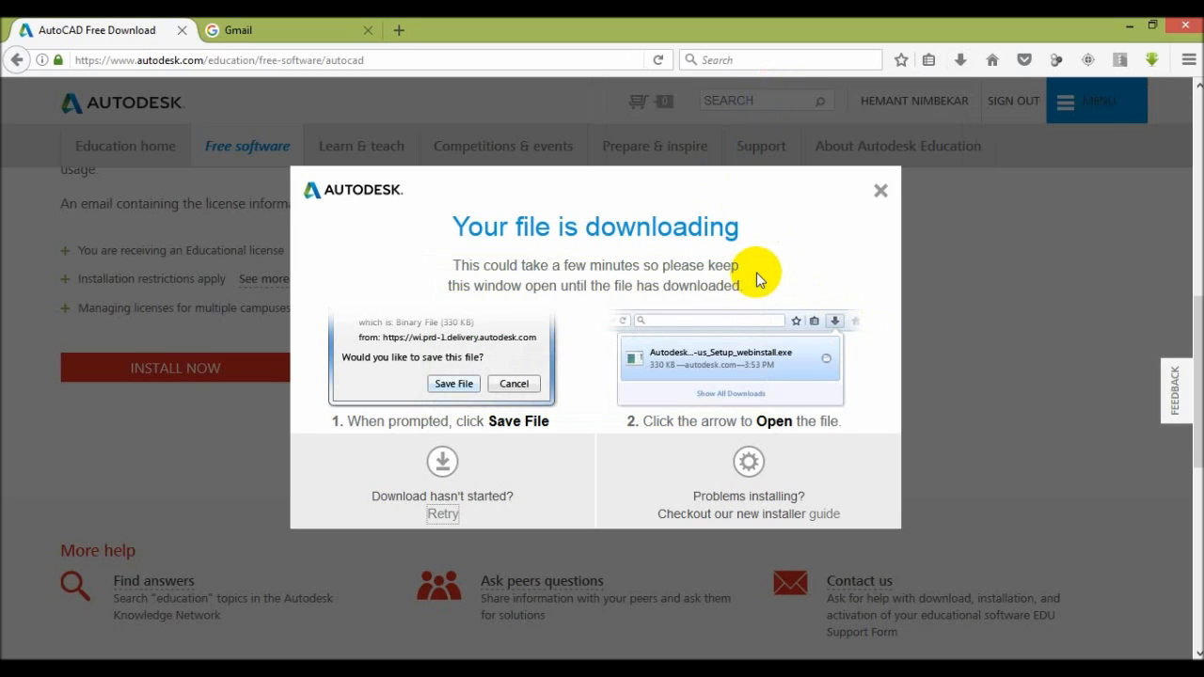
{"action": "mouse_move", "coordinate": [880, 209]}
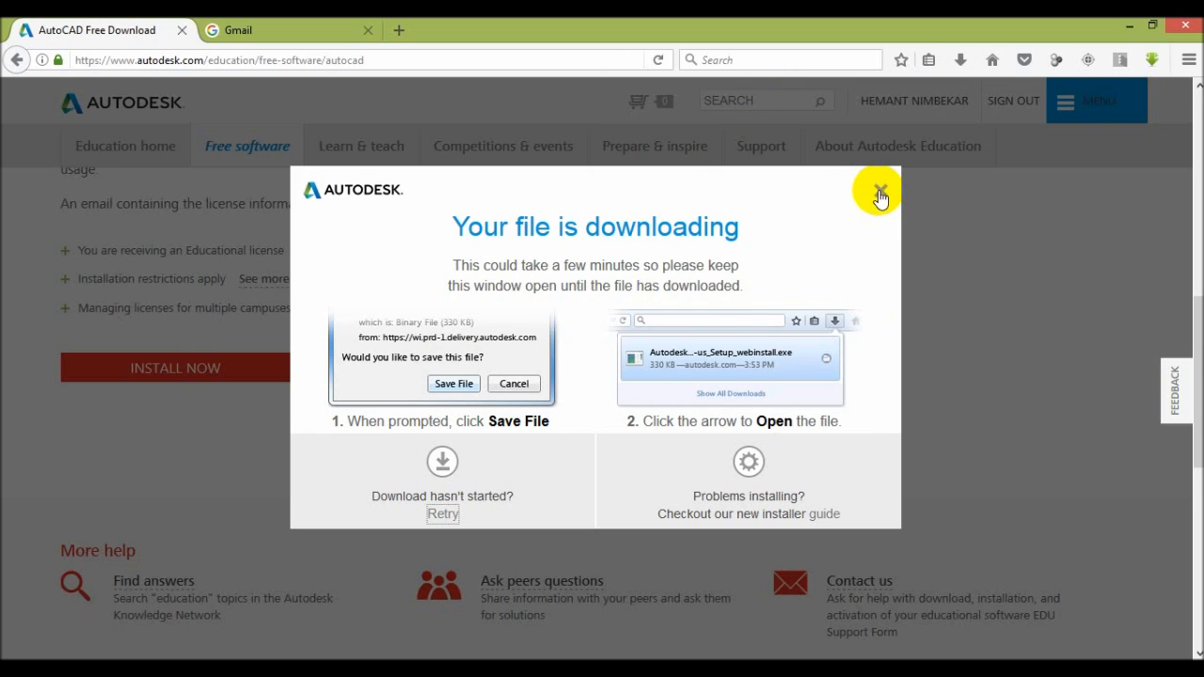
Step: Close the 'Your file is downloading' notice
{"action": "left_click", "coordinate": [878, 191]}
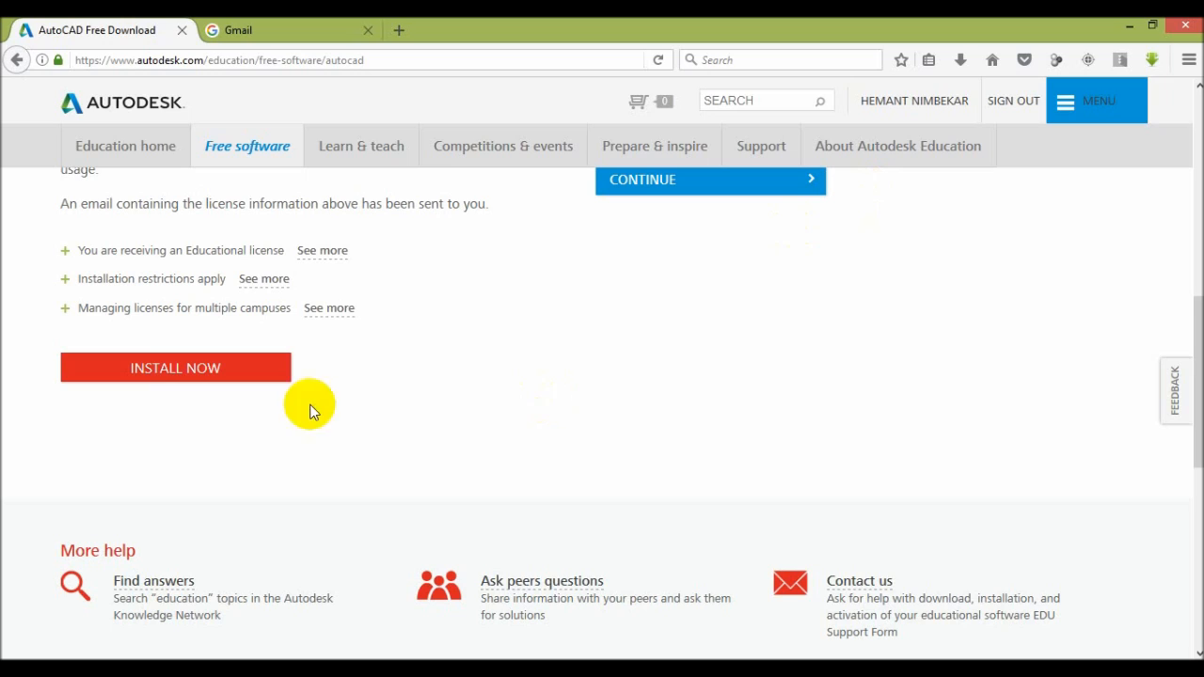
{"action": "mouse_move", "coordinate": [387, 415]}
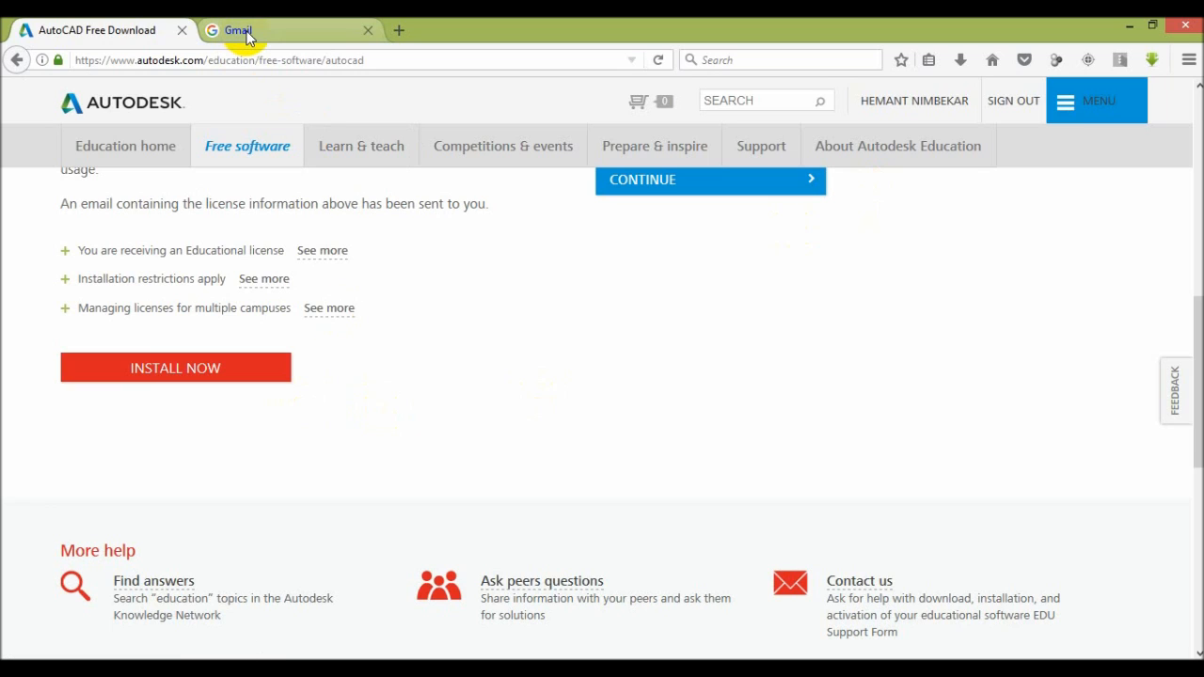
Step: In the Gmail tab, enter the account password and submit it to load the inbox
{"action": "left_click", "coordinate": [238, 30]}
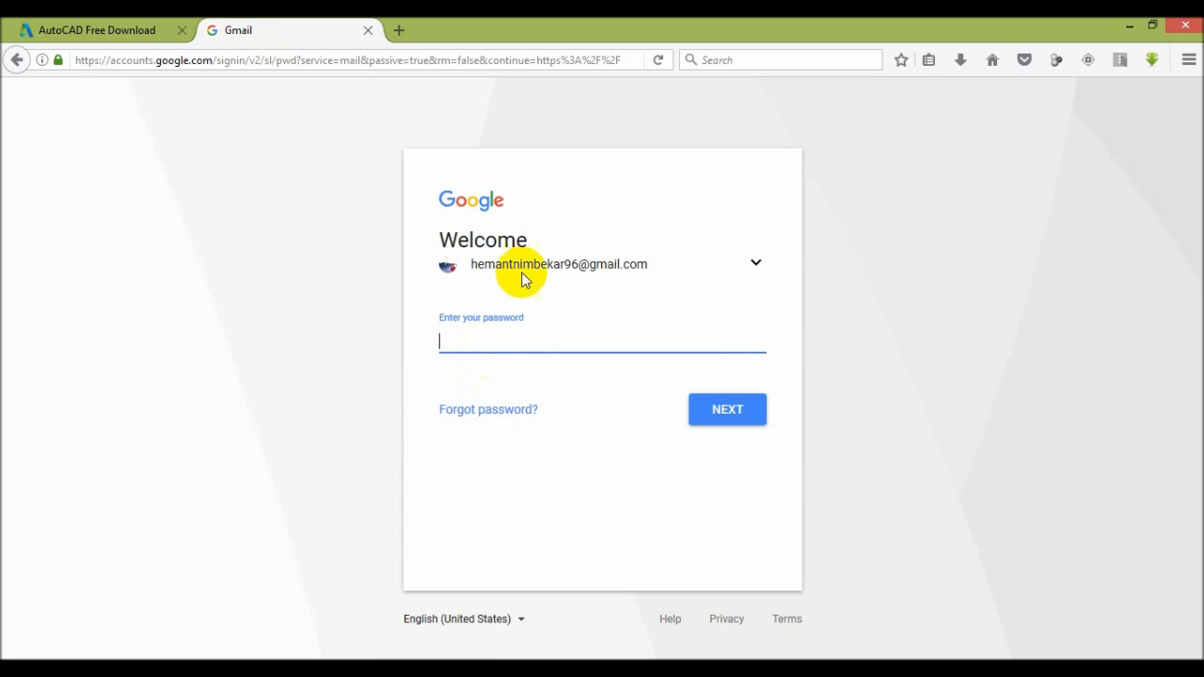
{"action": "mouse_move", "coordinate": [467, 341]}
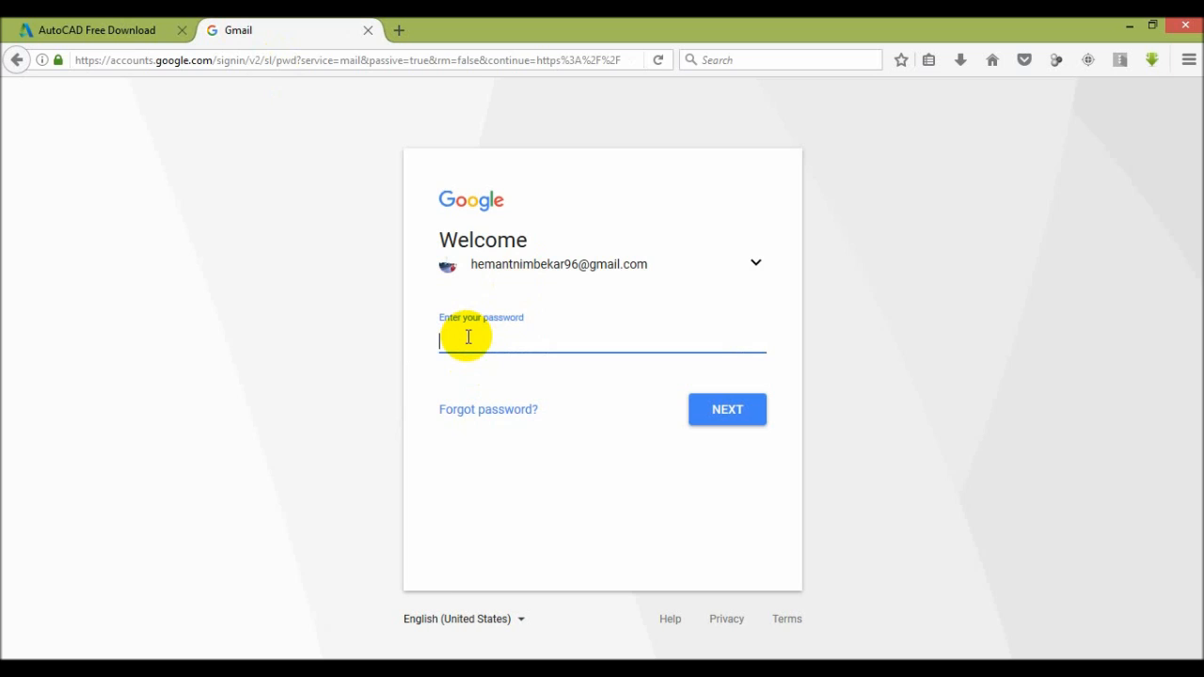
{"action": "mouse_move", "coordinate": [589, 264]}
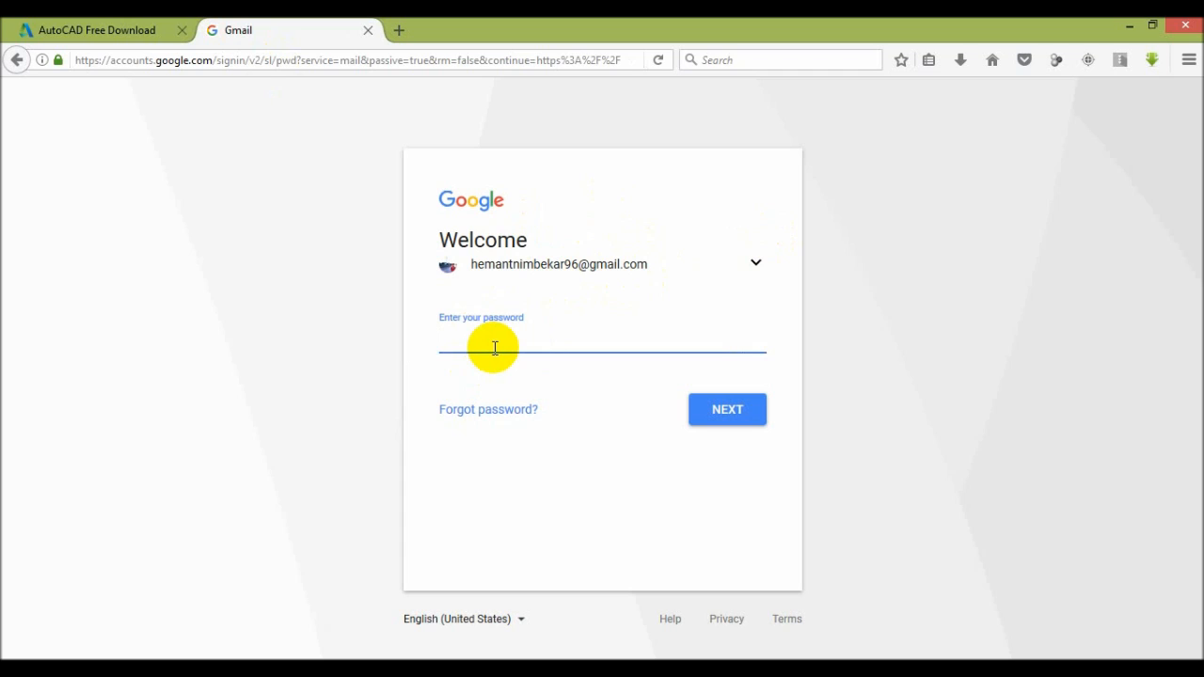
{"action": "type", "text": "•"}
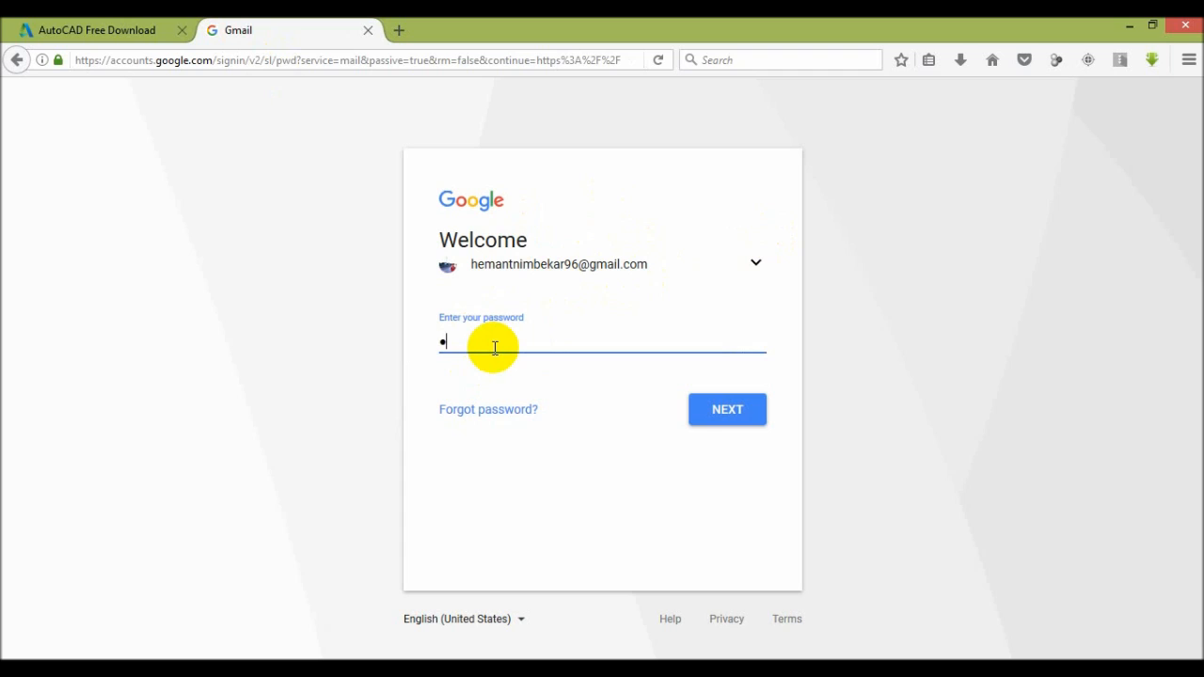
{"action": "type", "text": "password"}
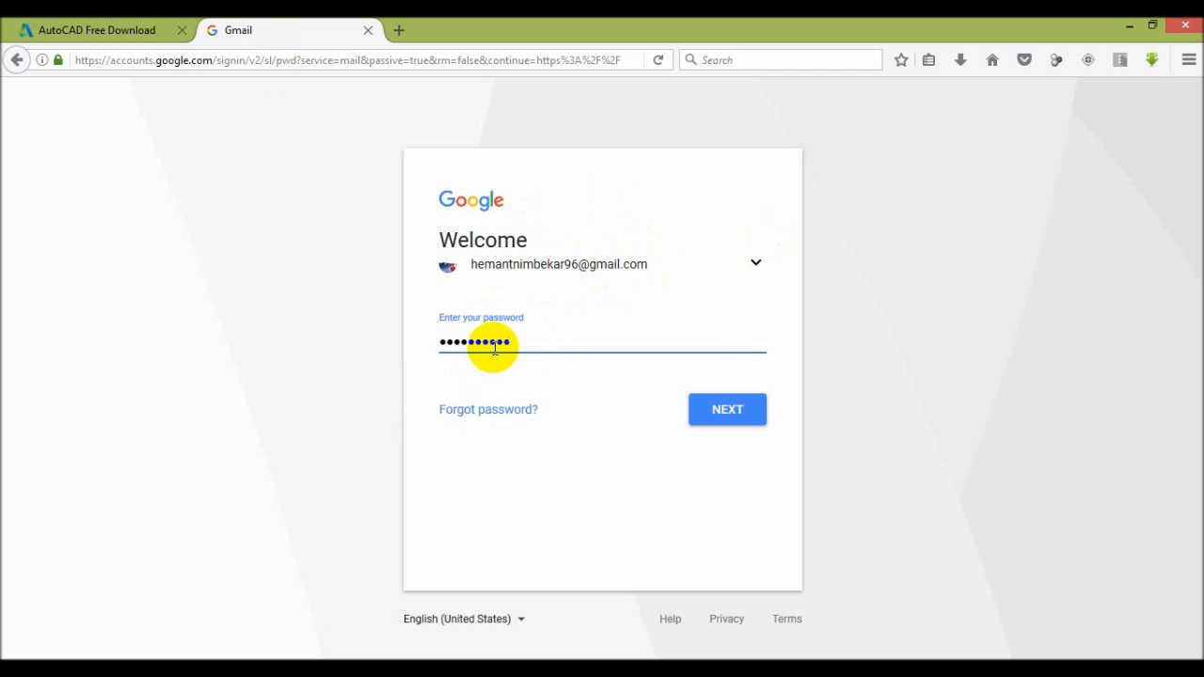
{"action": "left_click", "coordinate": [727, 409]}
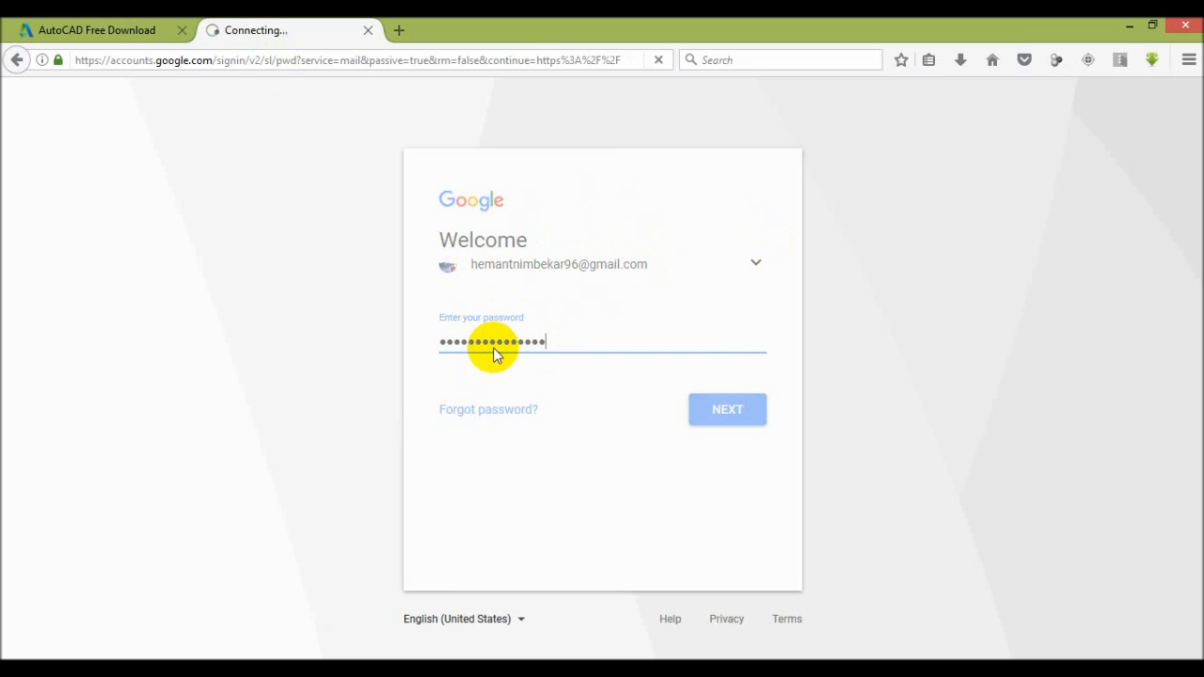
{"action": "left_click", "coordinate": [727, 410]}
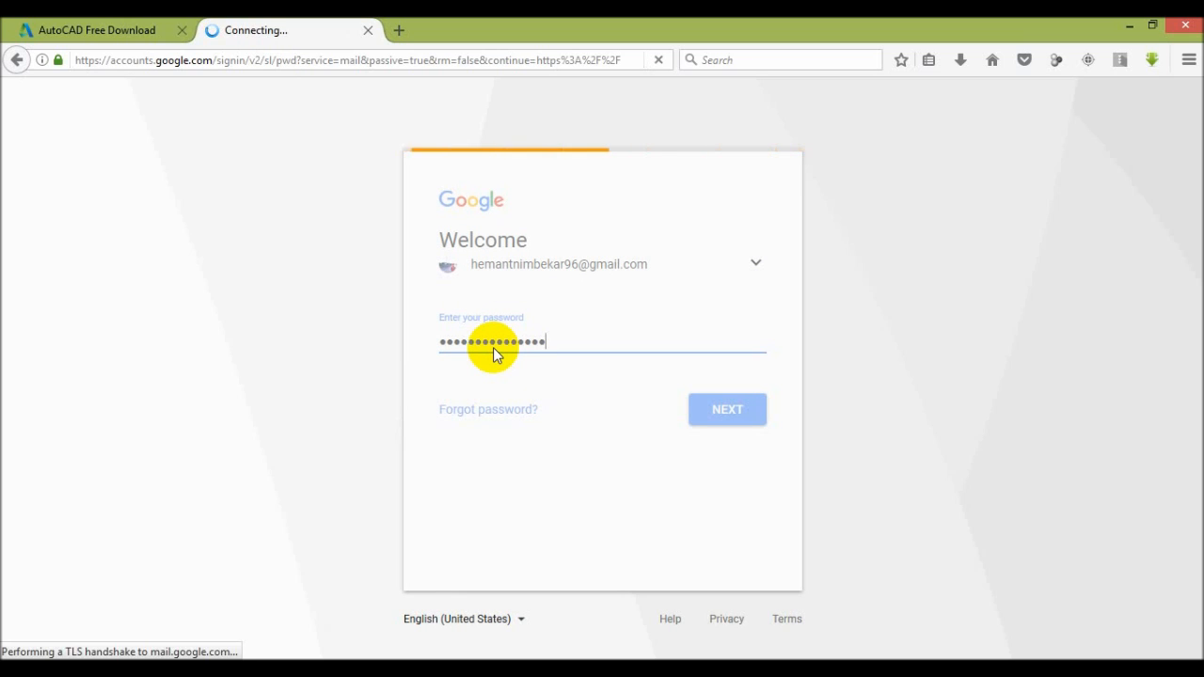
{"action": "left_click", "coordinate": [726, 408]}
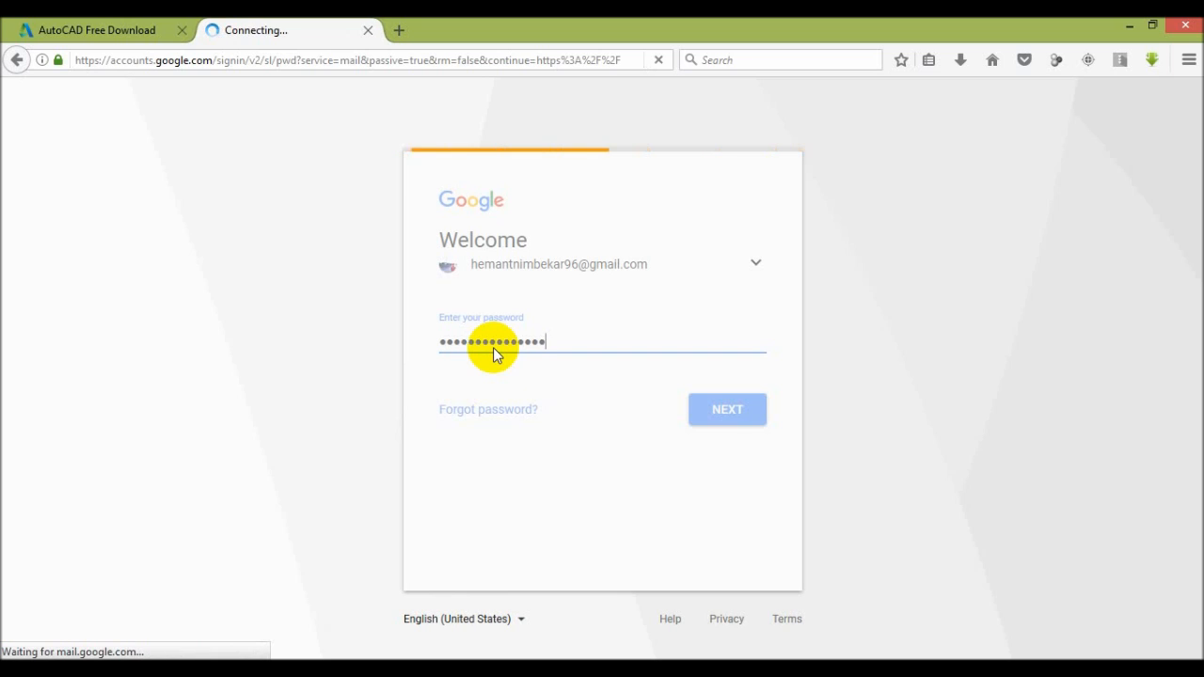
{"action": "left_click", "coordinate": [727, 408]}
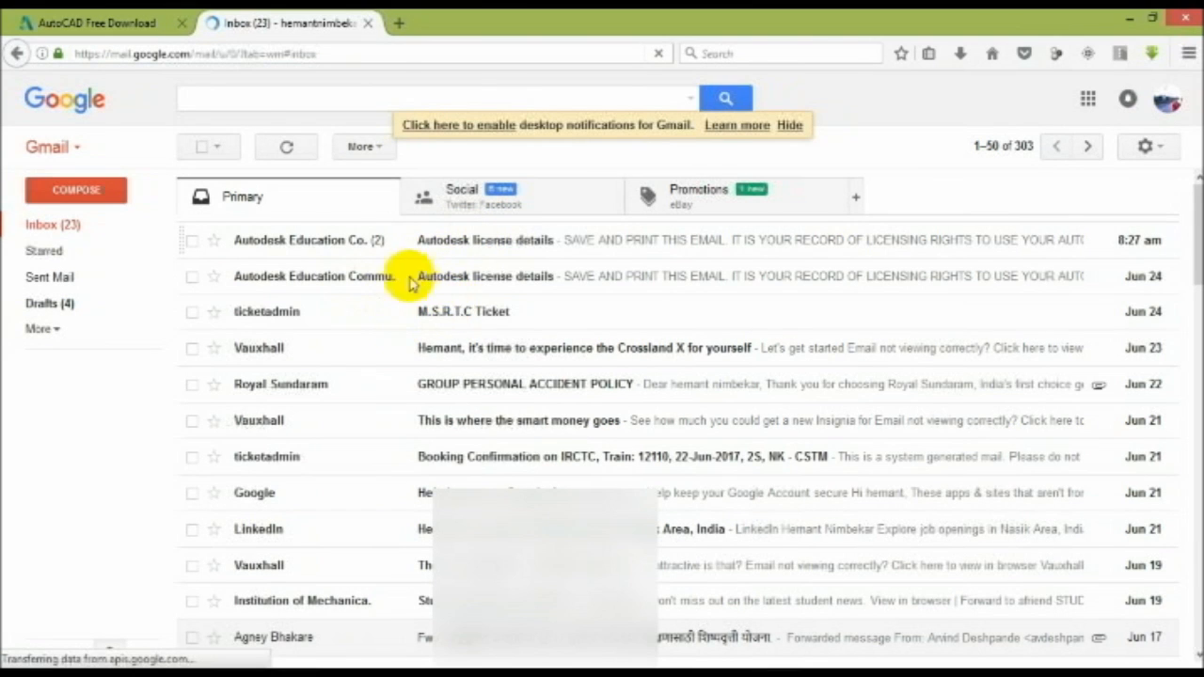
Step: Open the 'Autodesk license details' email and scroll to the AutoCAD 2018 license information
{"action": "left_click", "coordinate": [487, 275]}
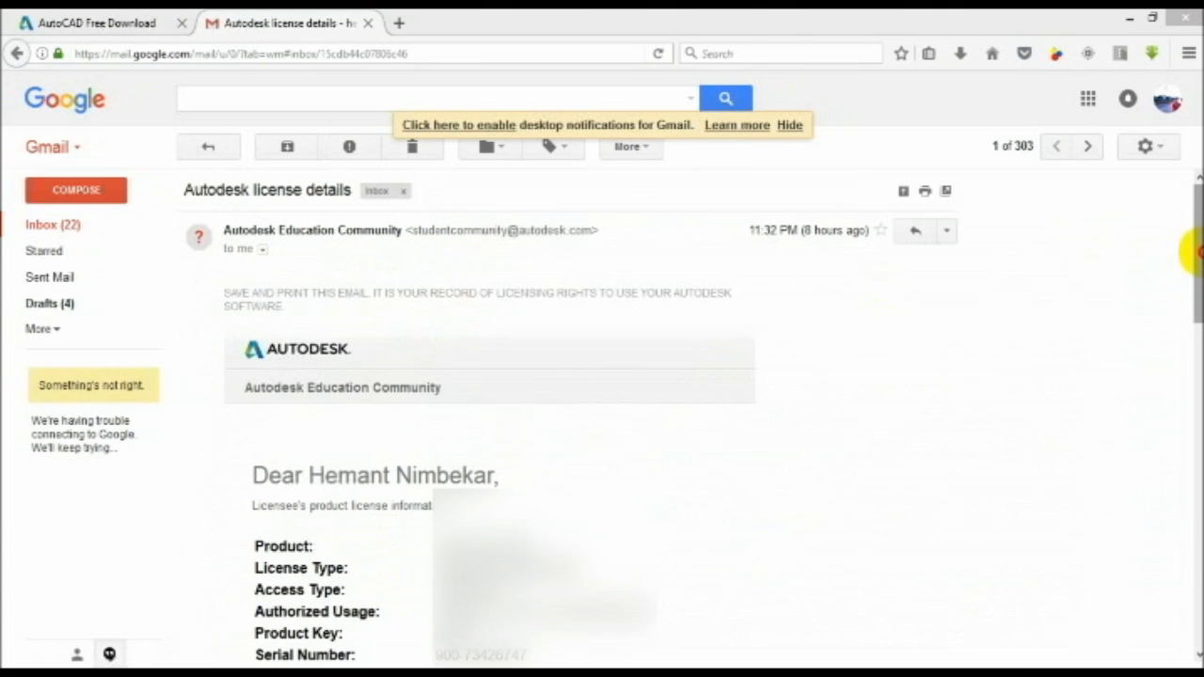
{"action": "scroll", "scroll_direction": "down", "scroll_amount": 3}
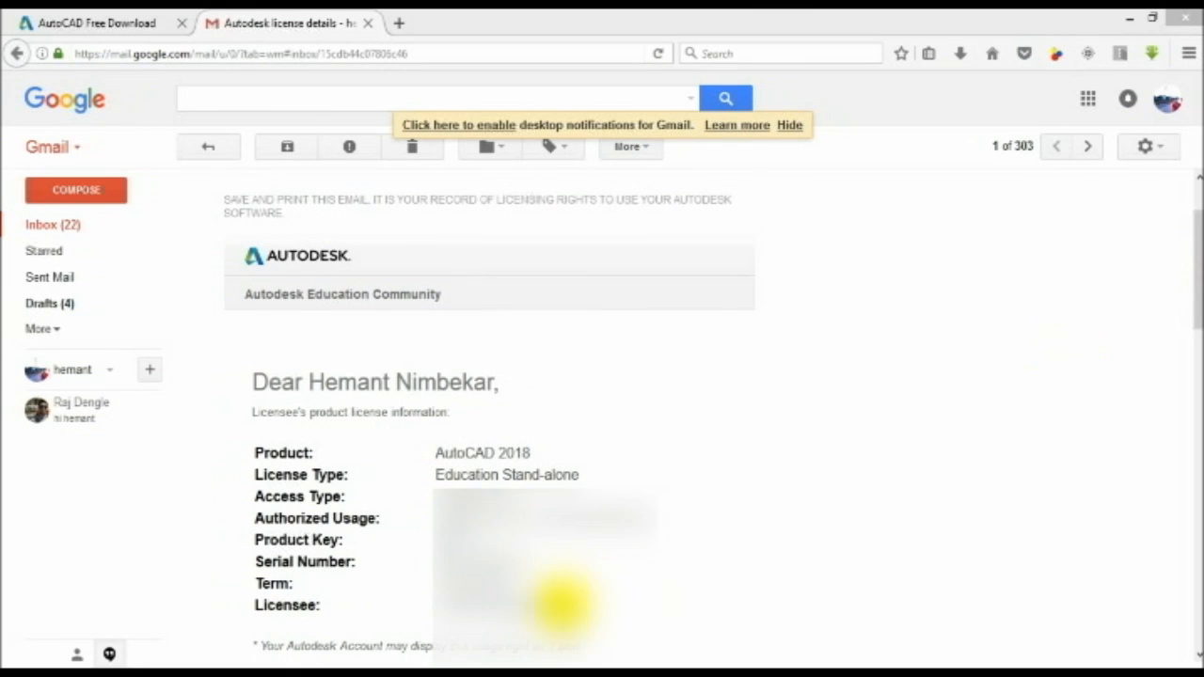
{"action": "mouse_move", "coordinate": [579, 588]}
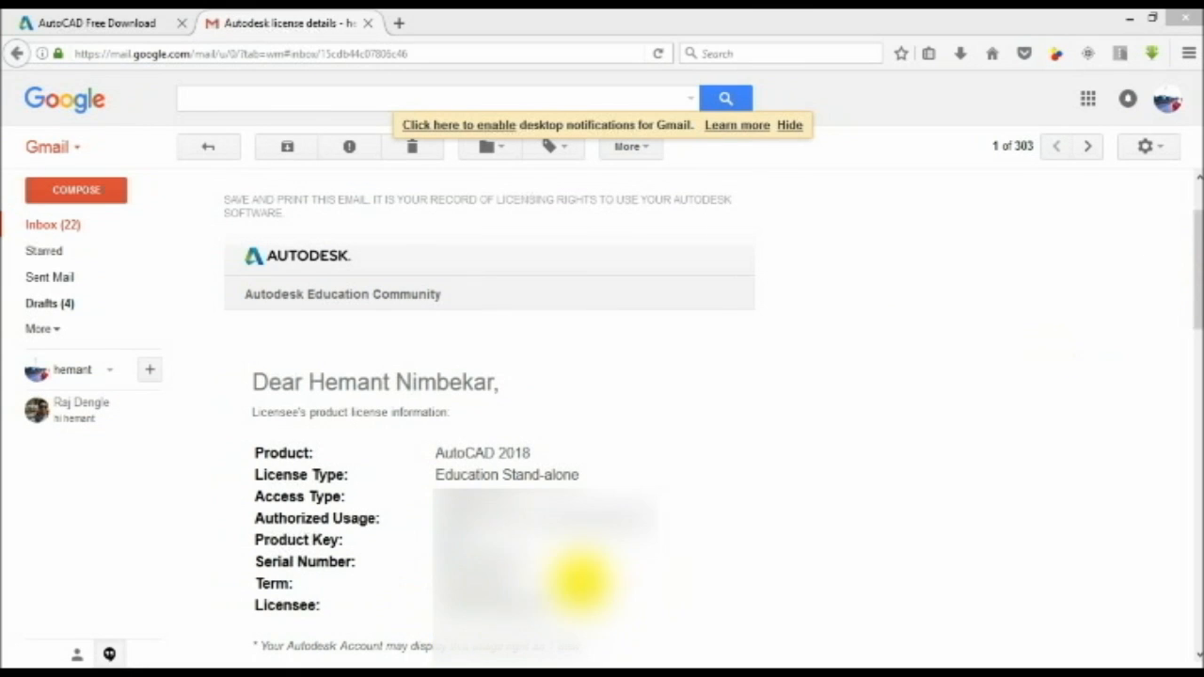
{"action": "mouse_move", "coordinate": [430, 602]}
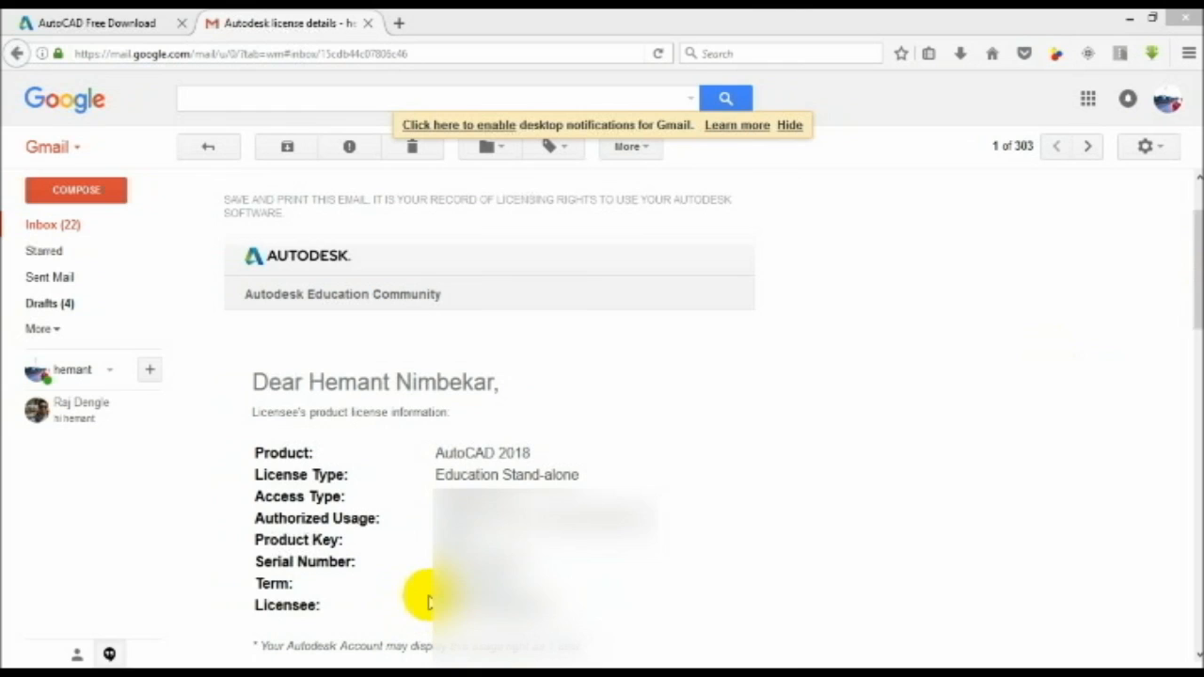
{"action": "mouse_move", "coordinate": [430, 593]}
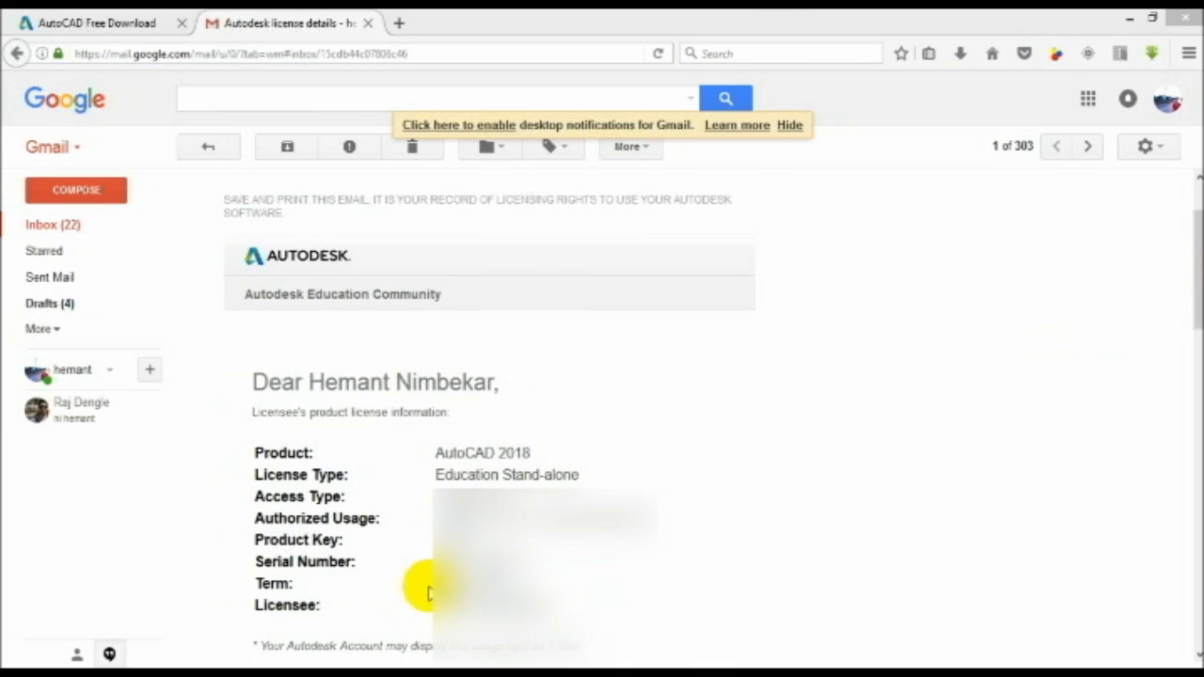
{"action": "mouse_move", "coordinate": [960, 420]}
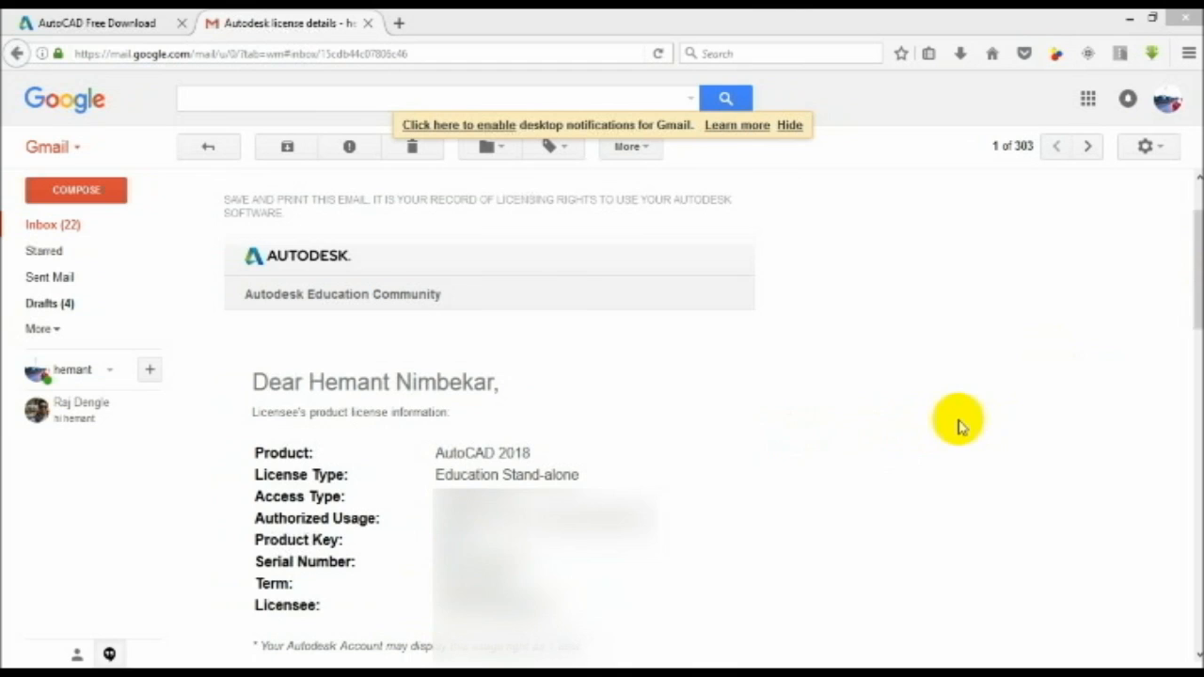